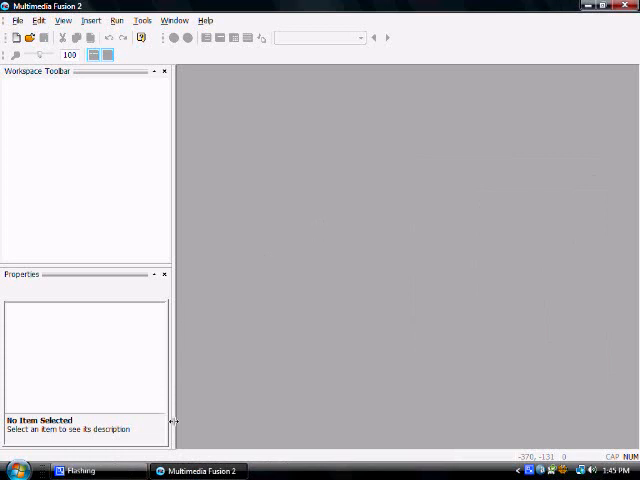
pyautogui.moveTo(175, 338)
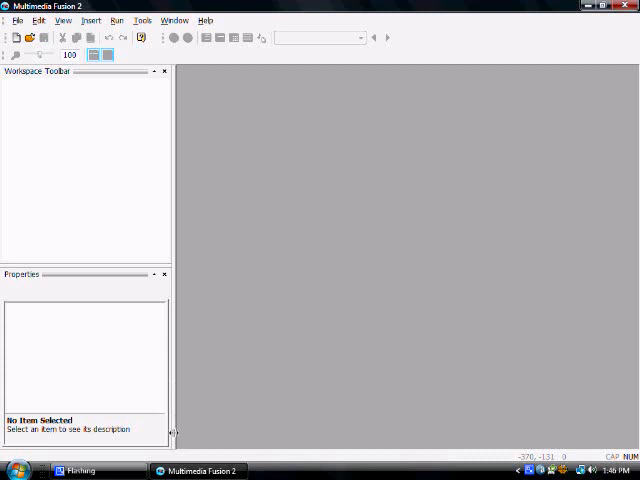
pyautogui.moveTo(174, 261)
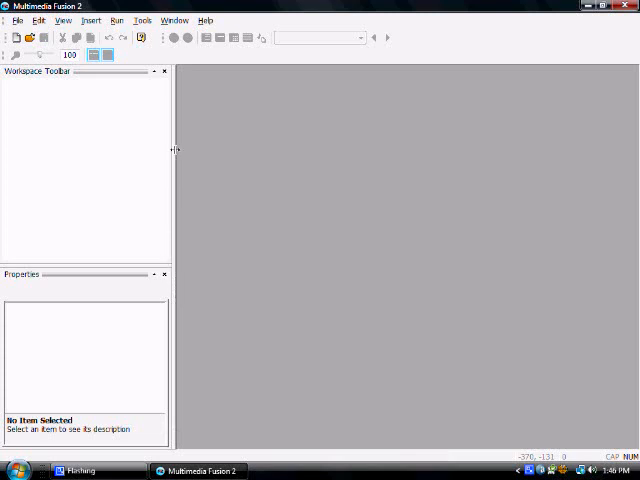
pyautogui.moveTo(174, 144)
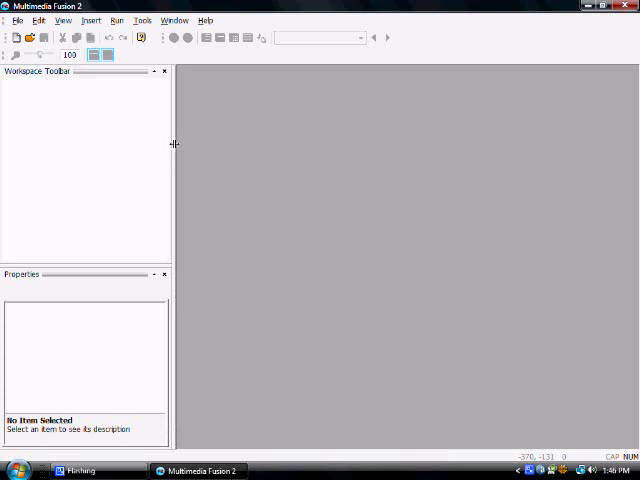
# Create a new application, title its first frame 'Test 1 2 3', and open it for editing
pyautogui.click(13, 20)
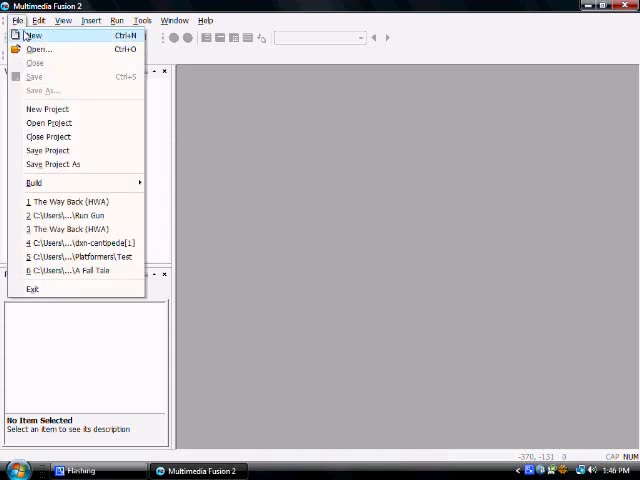
pyautogui.click(33, 36)
pyautogui.write('Test 1 2')
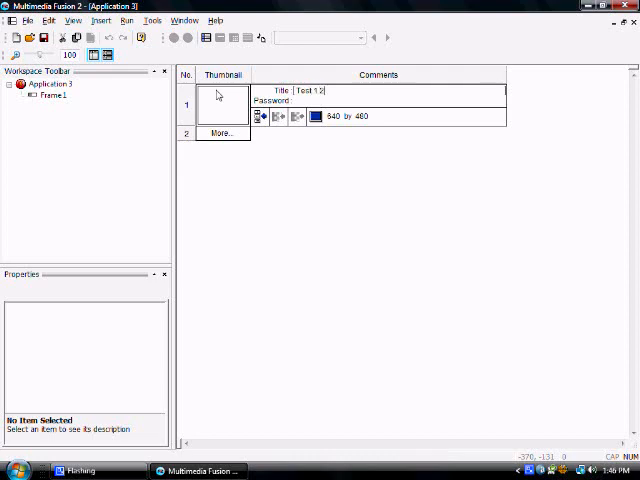
pyautogui.click(222, 108)
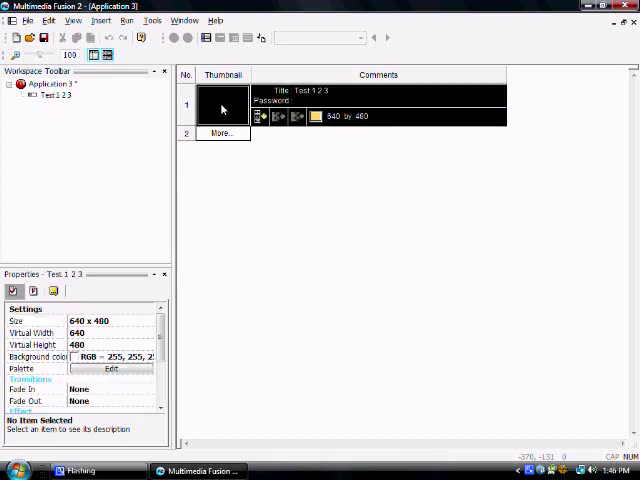
pyautogui.doubleClick(222, 107)
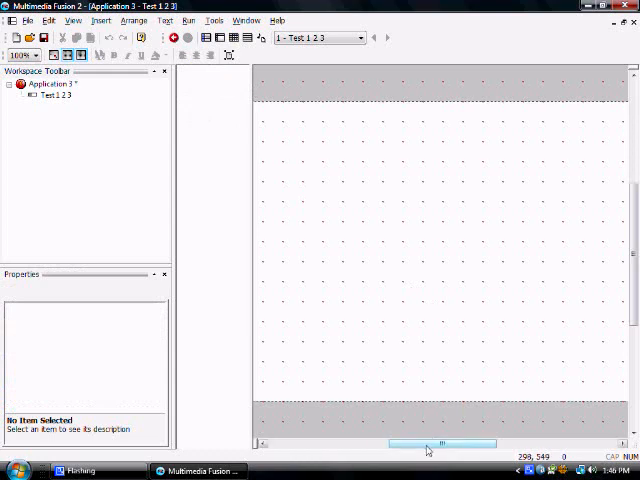
pyautogui.click(50, 84)
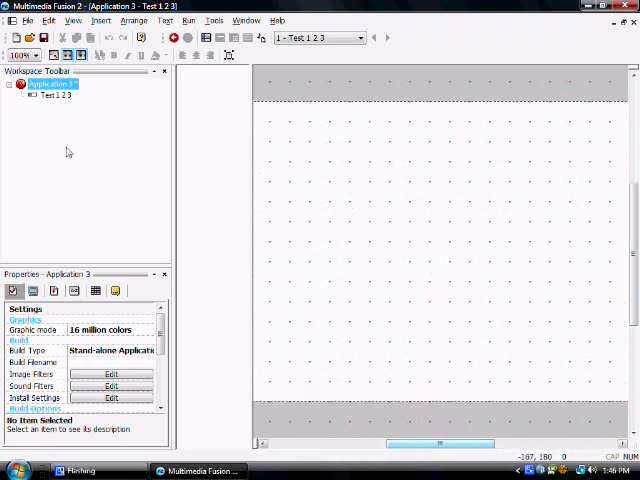
pyautogui.moveTo(230, 264)
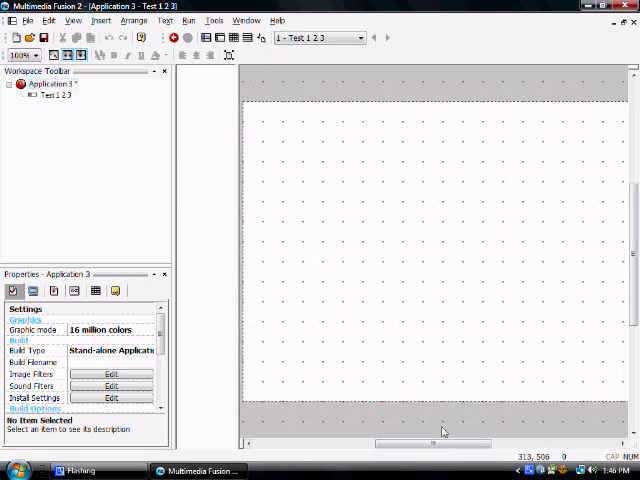
# Test-run the whole application, then shrink the window size and resize matching frames
pyautogui.click(190, 19)
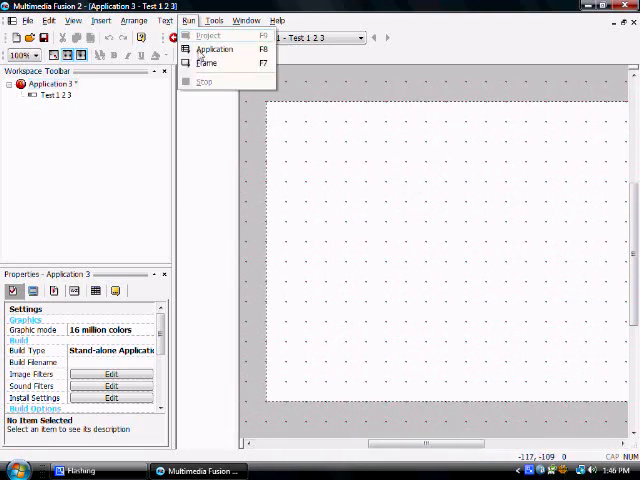
pyautogui.click(215, 49)
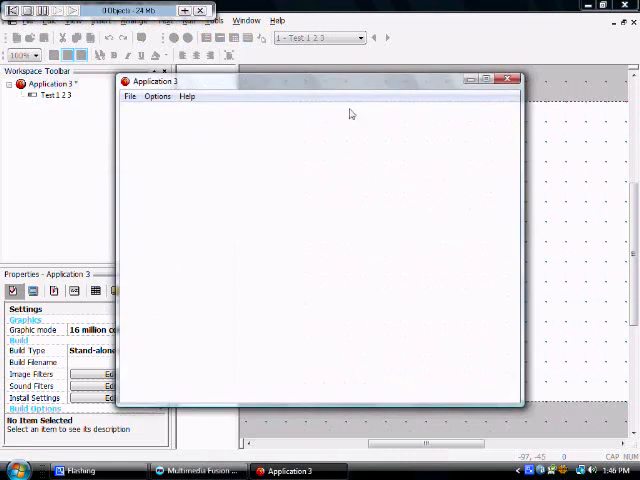
pyautogui.click(512, 78)
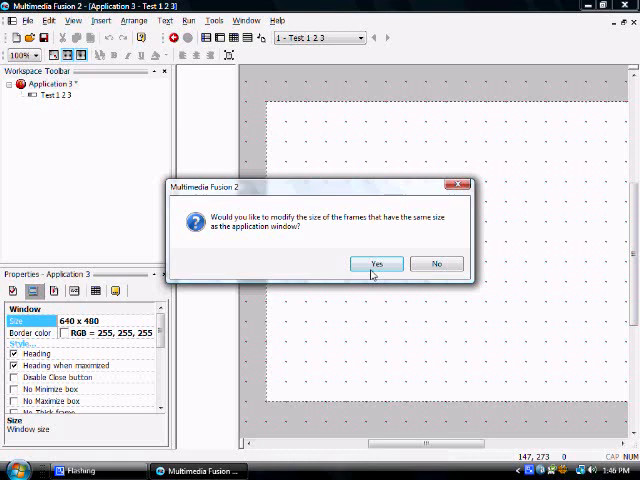
pyautogui.click(377, 263)
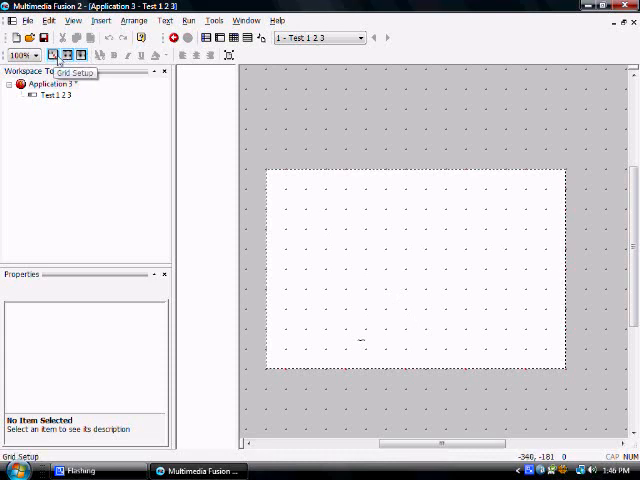
pyautogui.click(58, 55)
pyautogui.write('44')
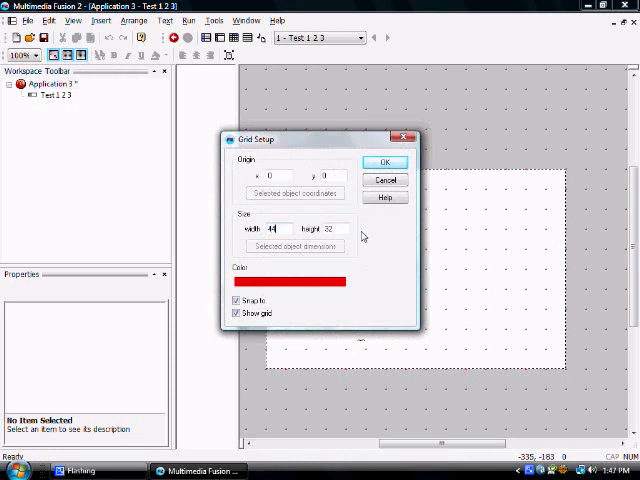
pyautogui.click(385, 161)
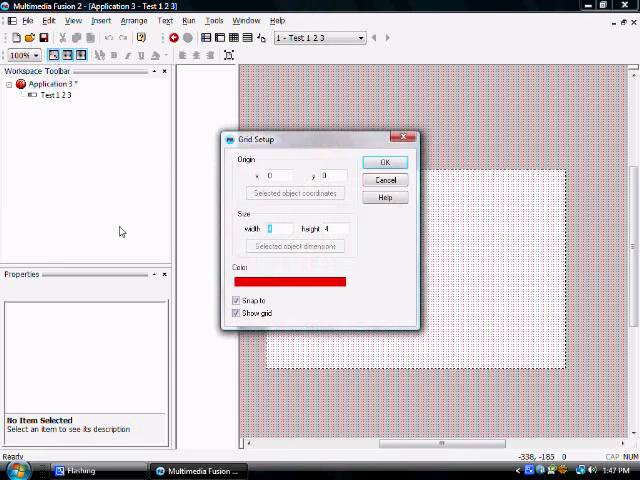
pyautogui.click(385, 162)
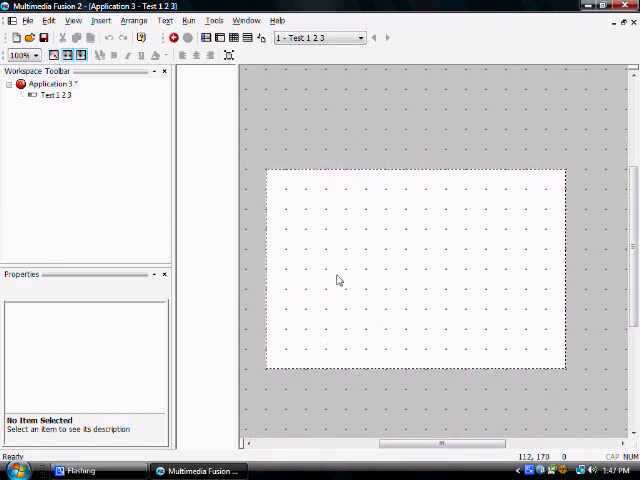
pyautogui.moveTo(310, 203)
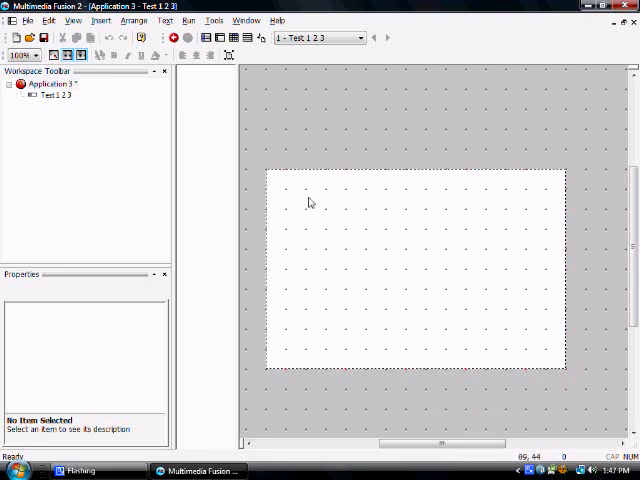
# Insert an Active object named Collider as a green square left of centre
pyautogui.doubleClick(310, 203)
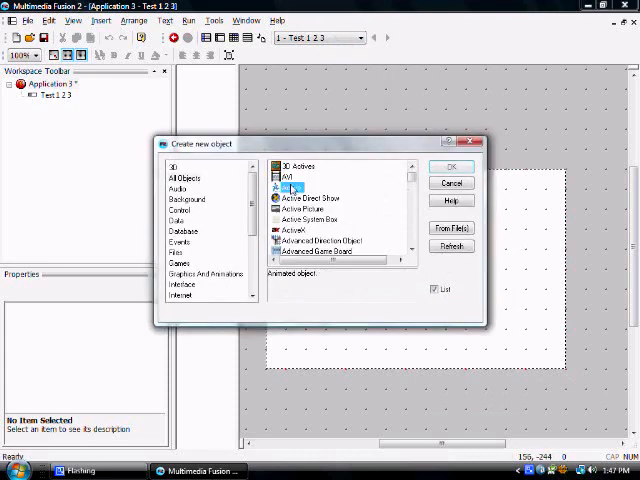
pyautogui.click(451, 167)
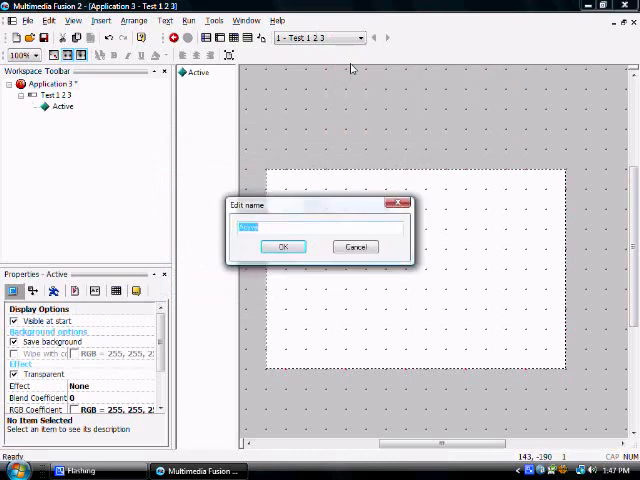
pyautogui.write('Collide')
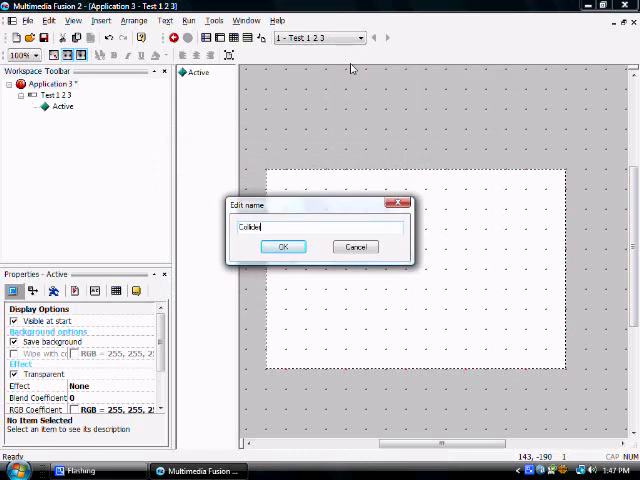
pyautogui.click(284, 247)
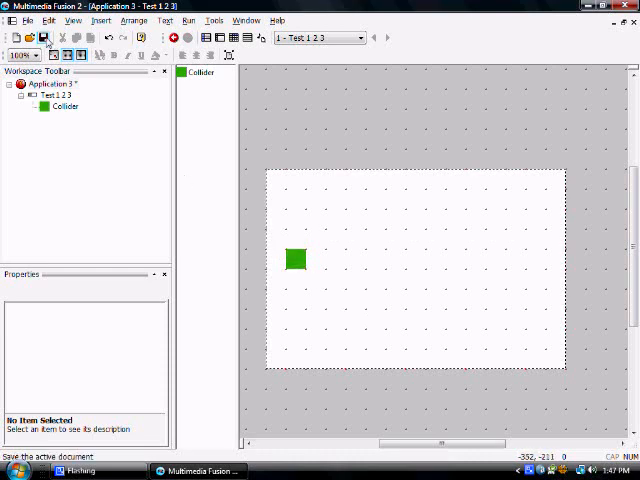
# Save the application under the name 'Tut' inside the Examples folder
pyautogui.click(52, 84)
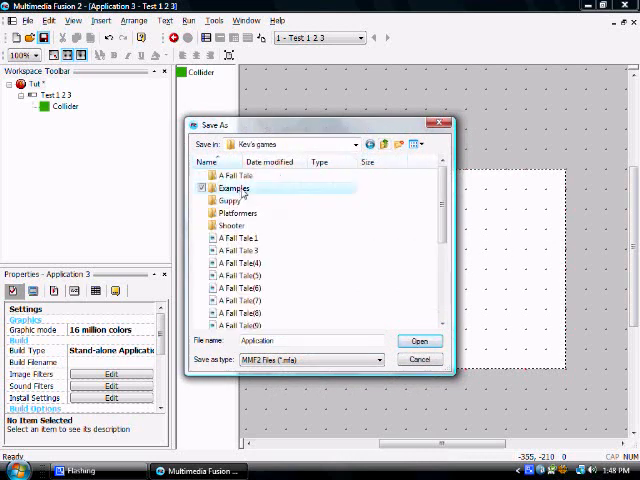
pyautogui.doubleClick(233, 188)
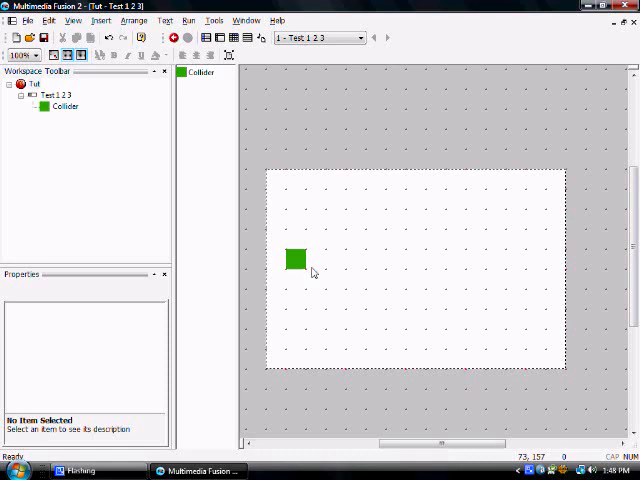
pyautogui.moveTo(539, 328)
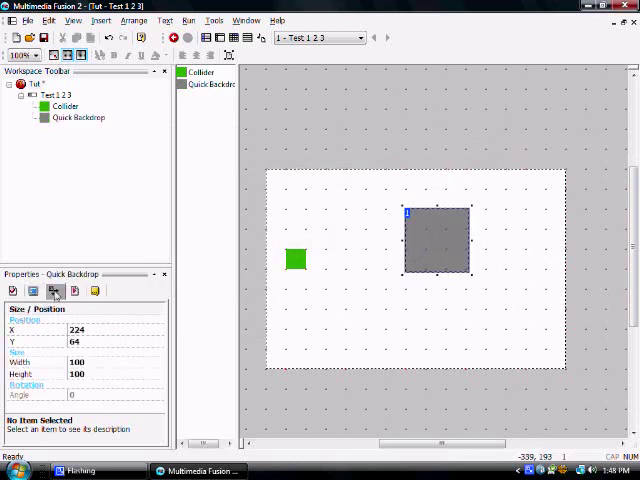
# Resize the gray backdrop to 32 by 128 and rename it Wall
pyautogui.click(100, 362)
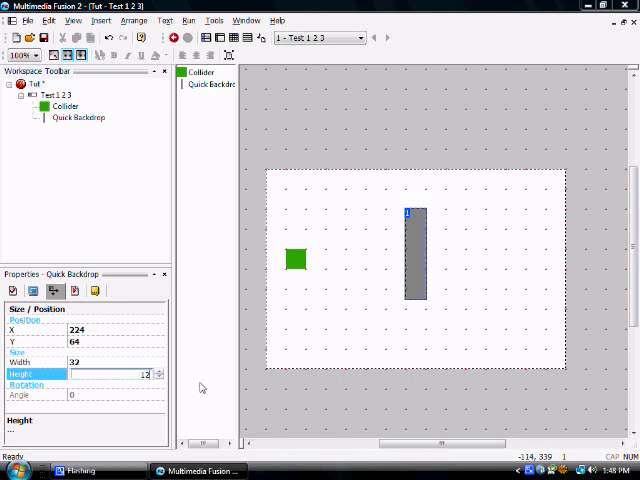
pyautogui.click(352, 347)
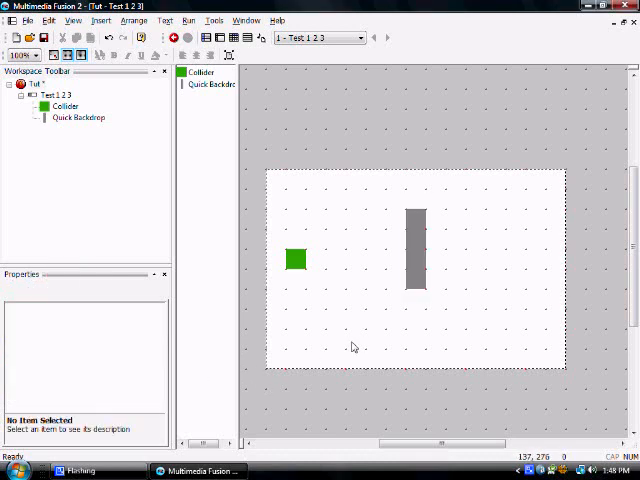
pyautogui.click(416, 250)
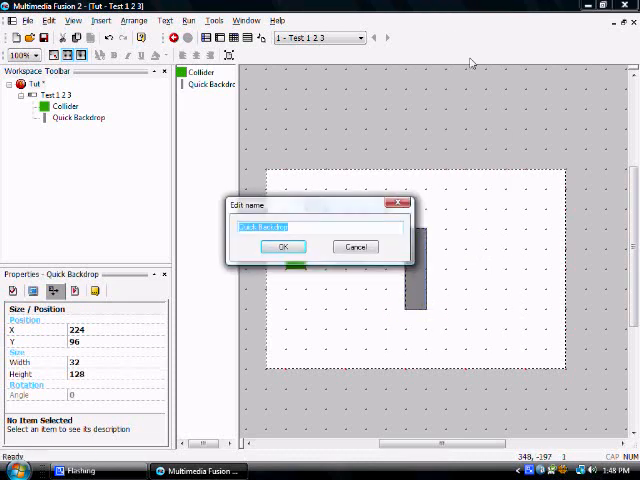
pyautogui.write('Wall')
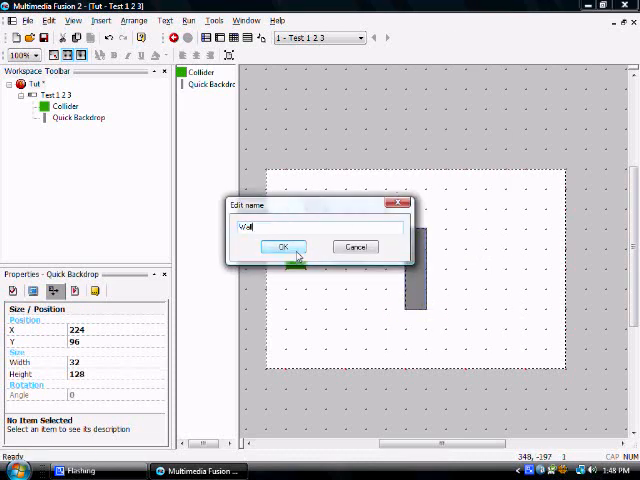
pyautogui.click(283, 246)
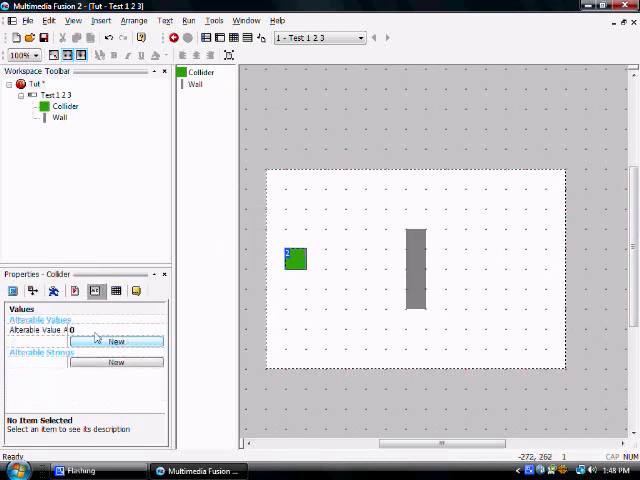
# Add a new alterable value to Collider and name it Movement Stock
pyautogui.click(116, 341)
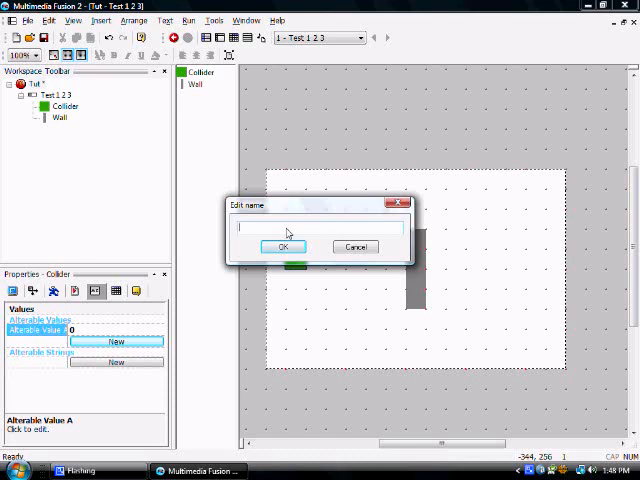
pyautogui.write('Movement Sp')
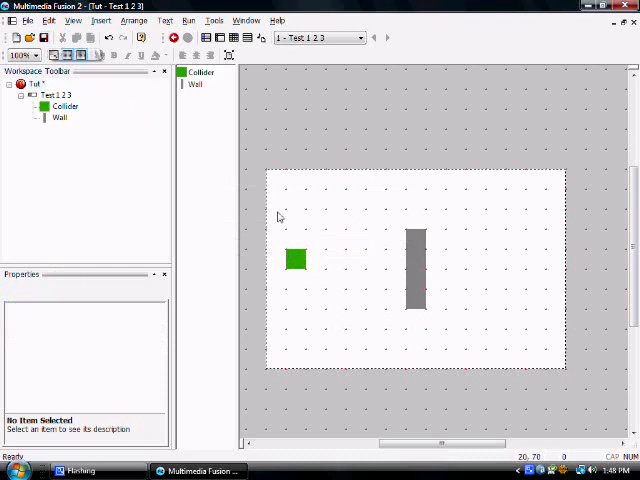
pyautogui.click(296, 258)
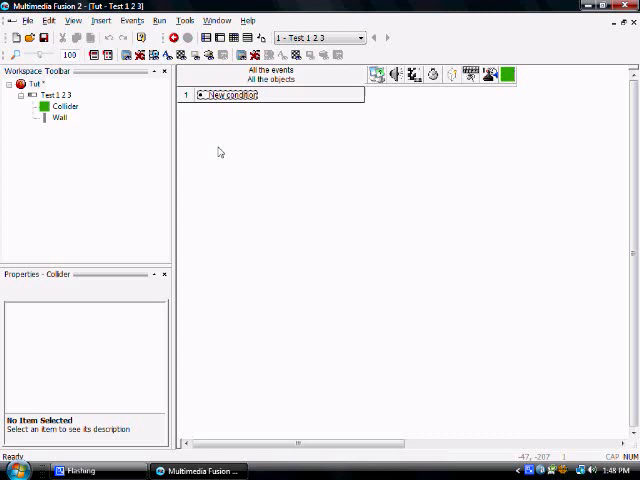
pyautogui.moveTo(228, 48)
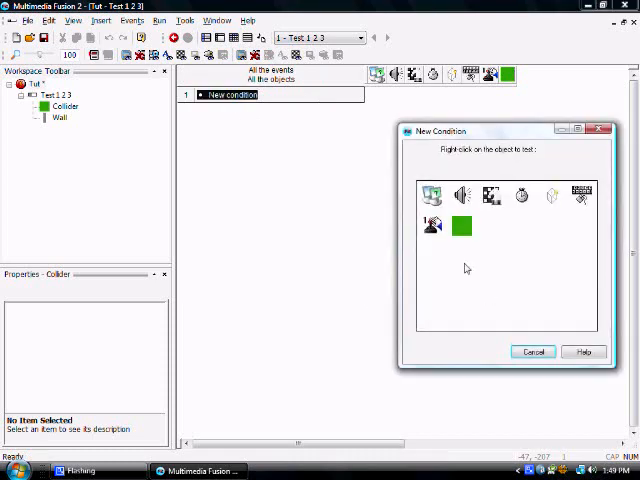
pyautogui.moveTo(462, 225)
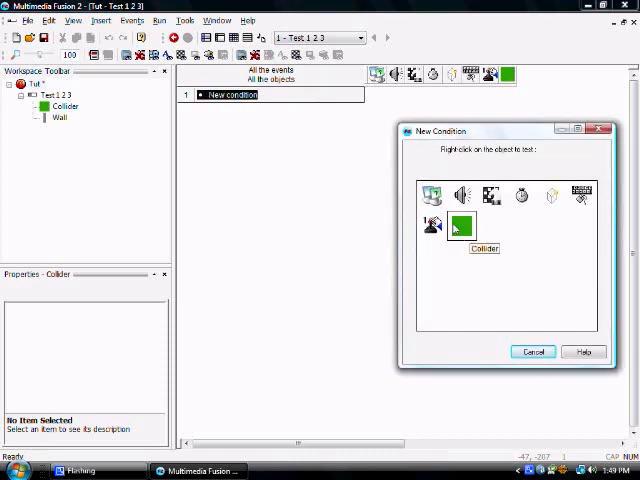
# Give event 1 the condition Collider's Movement Stock greater than 0
pyautogui.rightClick(462, 224)
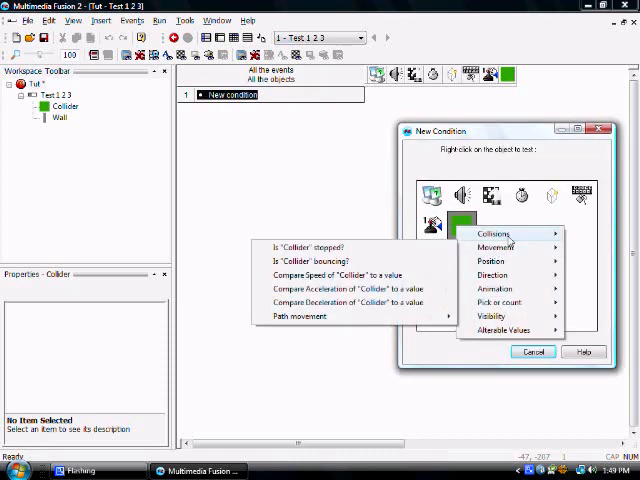
pyautogui.click(504, 330)
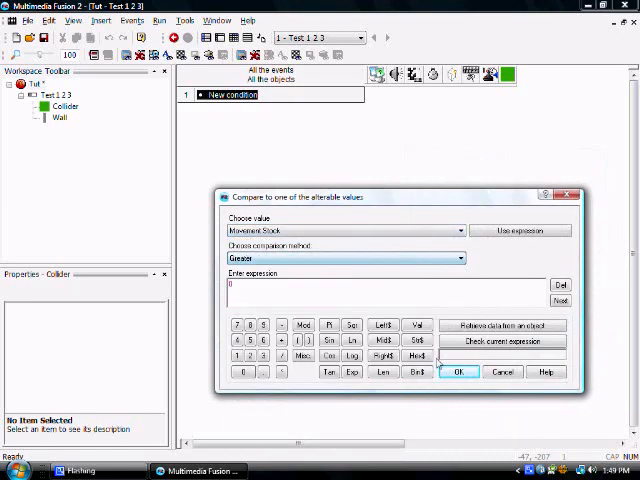
pyautogui.click(463, 373)
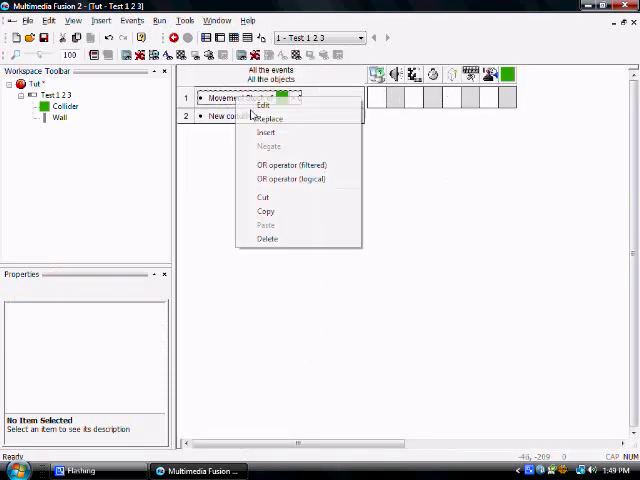
pyautogui.click(265, 132)
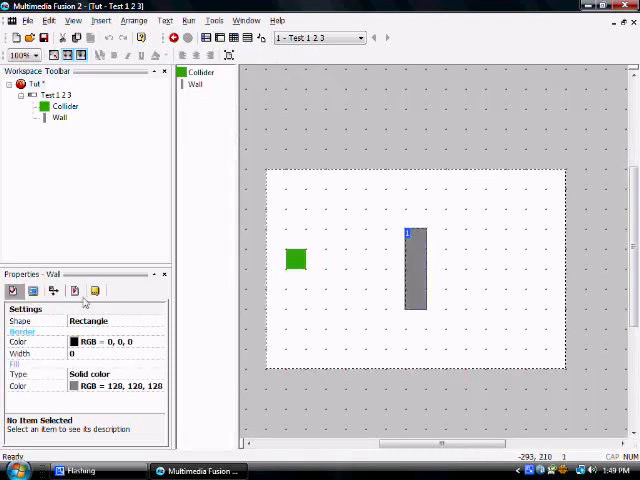
pyautogui.click(74, 290)
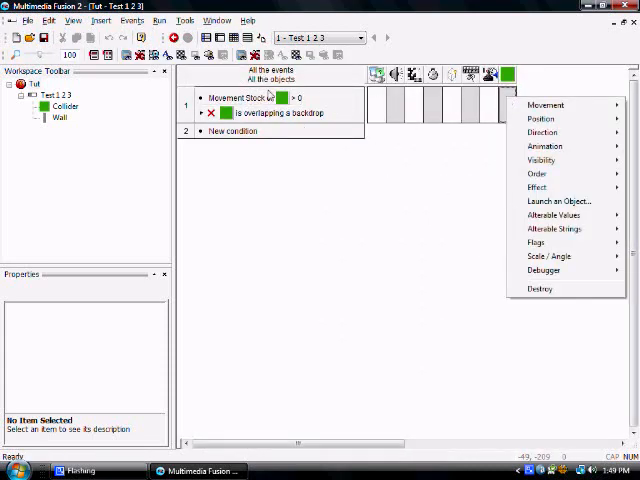
pyautogui.moveTo(554, 229)
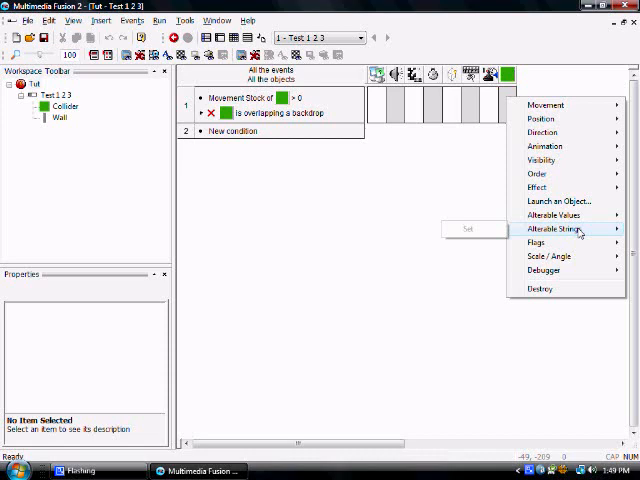
# Add an event 1 action subtracting from Collider's Movement Stock
pyautogui.click(564, 216)
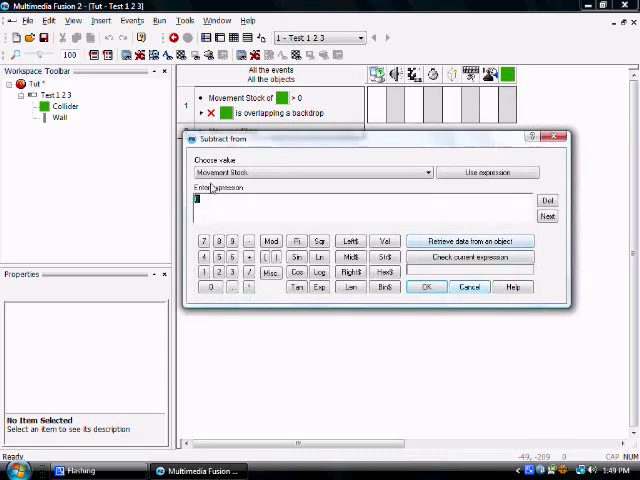
pyautogui.click(426, 287)
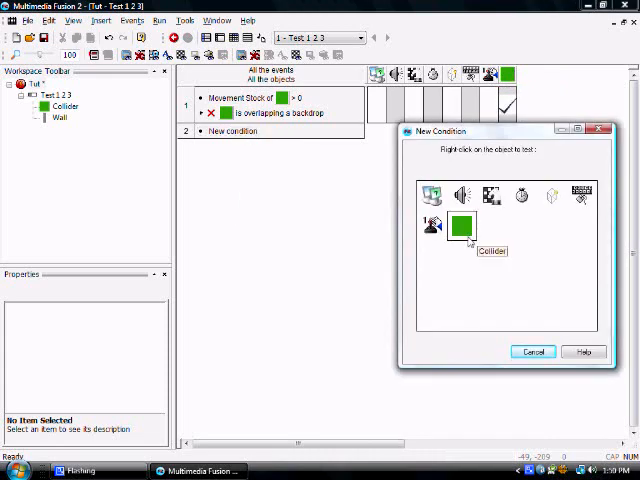
pyautogui.click(158, 20)
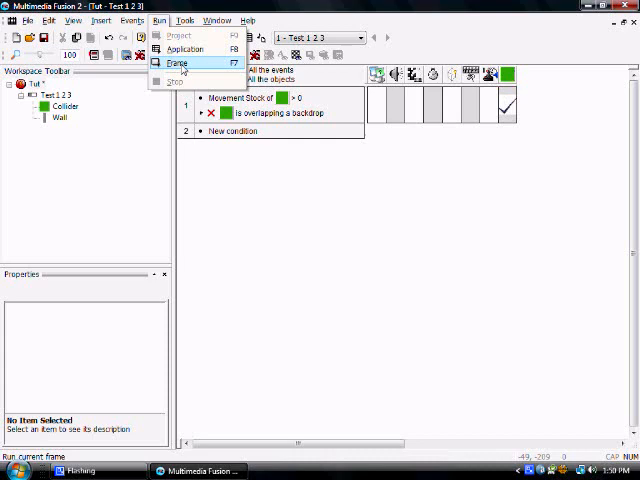
# Test-run the frame, drag the Wall further right, and test-run it again
pyautogui.click(180, 63)
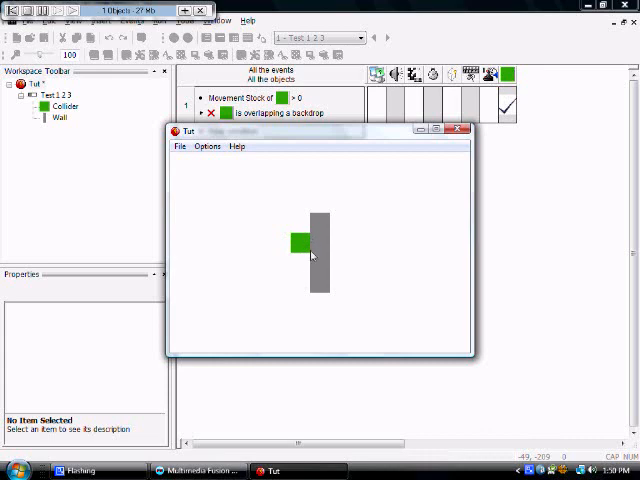
pyautogui.click(459, 129)
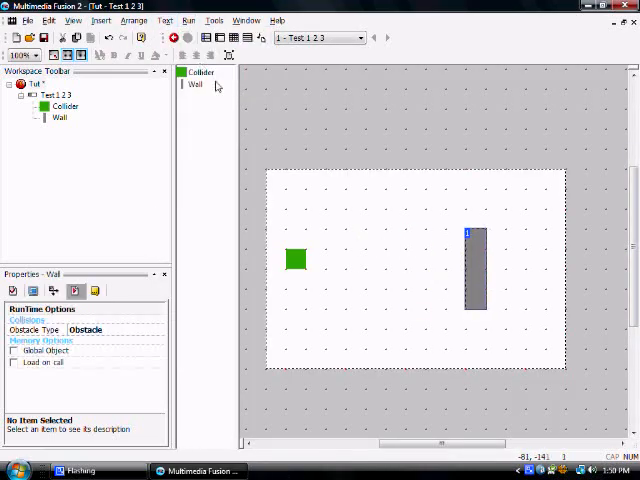
pyautogui.click(188, 20)
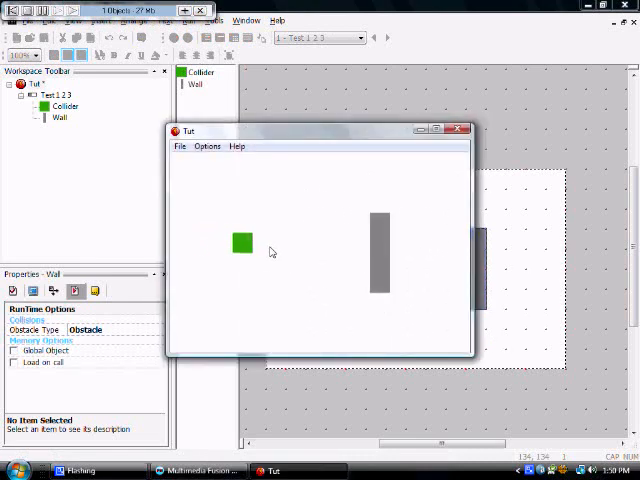
pyautogui.moveTo(242, 242); pyautogui.dragTo(305, 242)
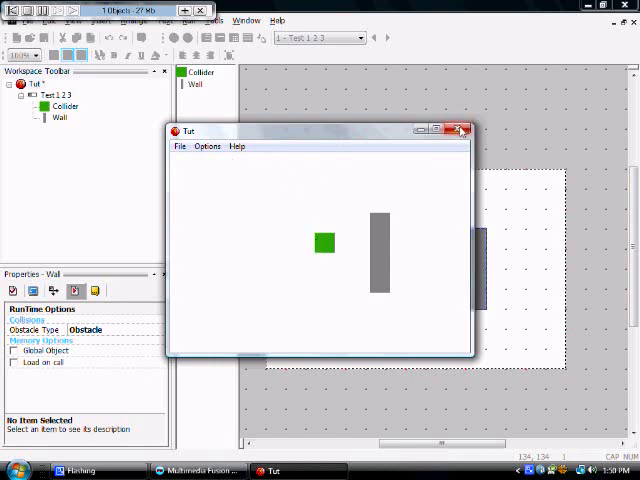
pyautogui.click(460, 130)
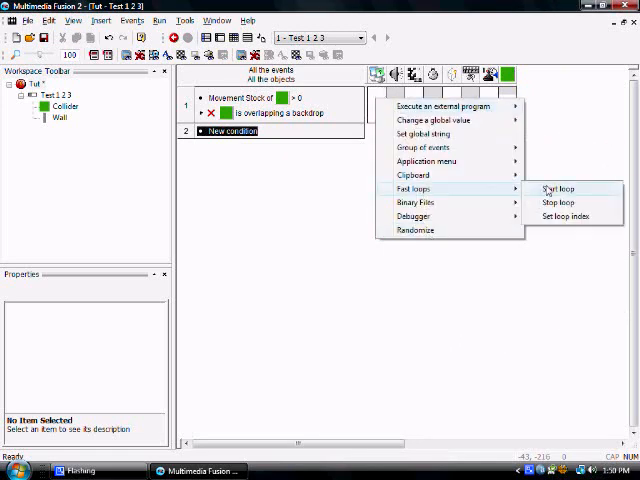
# Add a Start loop fast-loop action to event 1 with its repetition count
pyautogui.click(558, 189)
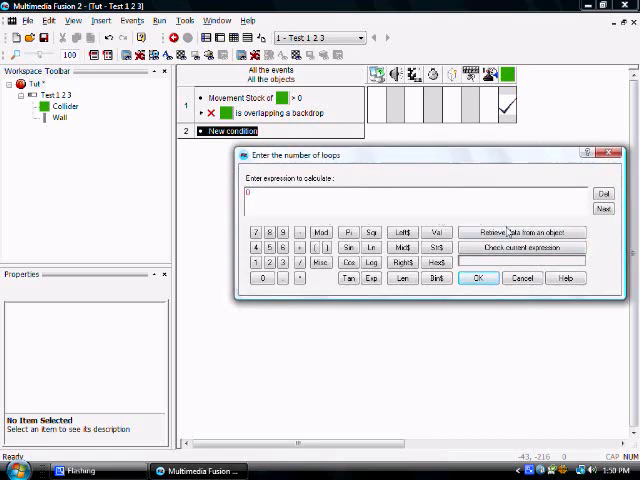
pyautogui.moveTo(77, 189)
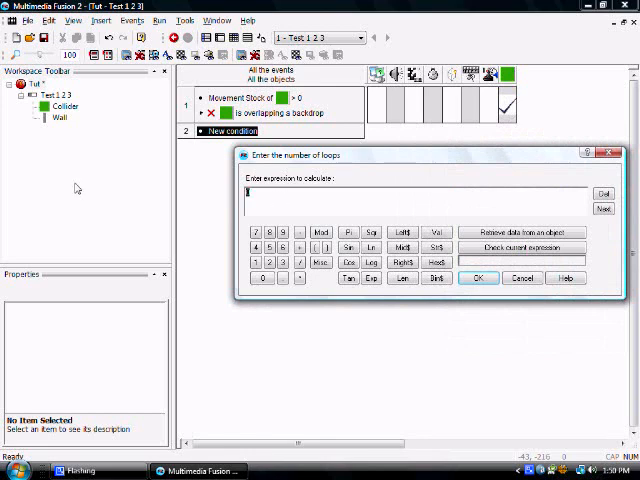
pyautogui.click(479, 278)
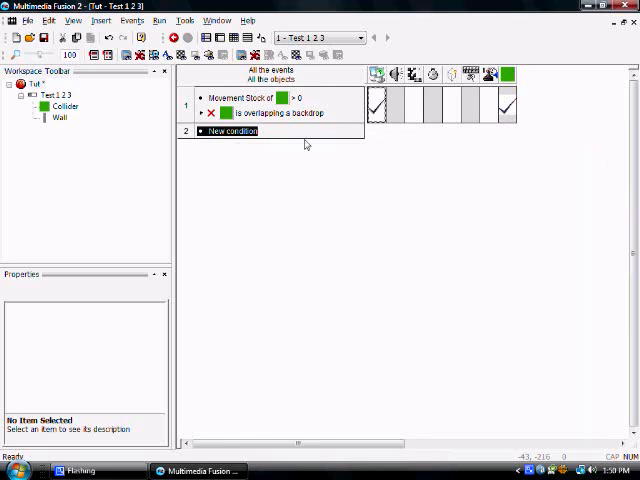
pyautogui.moveTo(233, 133)
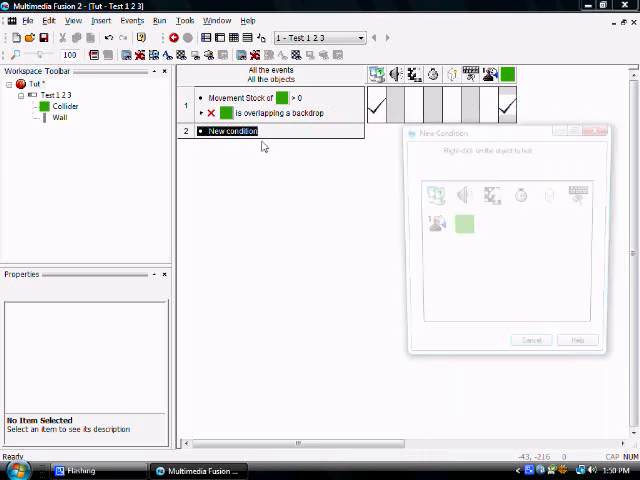
# Add a Start of Frame event and give the Movement Stock event an On loop 'Move' condition
pyautogui.rightClick(432, 195)
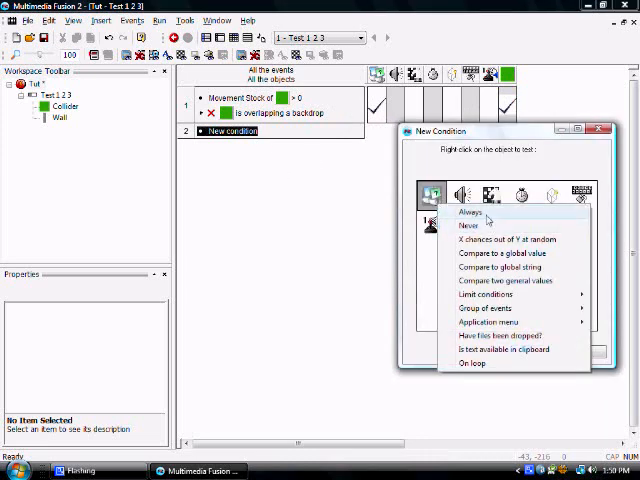
pyautogui.click(470, 212)
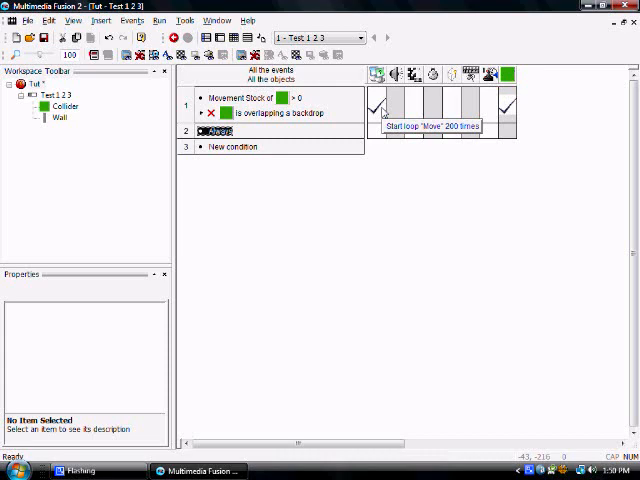
pyautogui.click(493, 192)
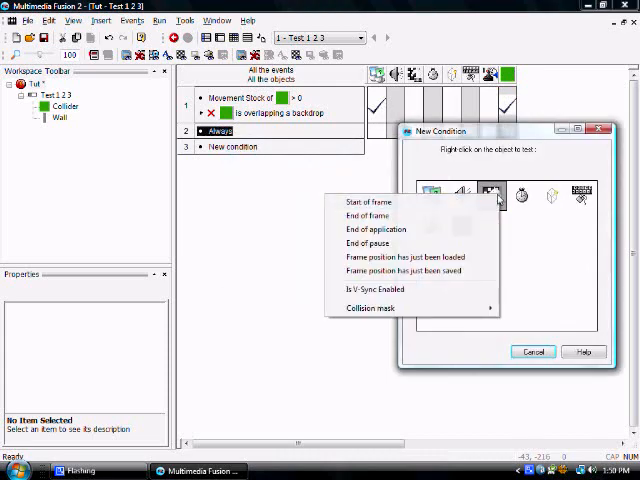
pyautogui.click(367, 202)
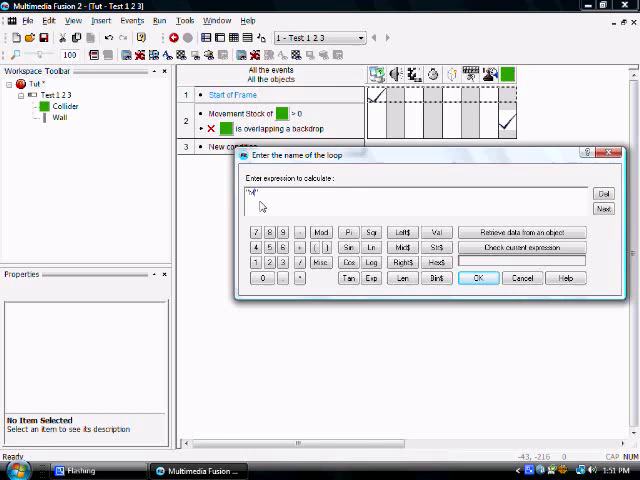
pyautogui.click(478, 278)
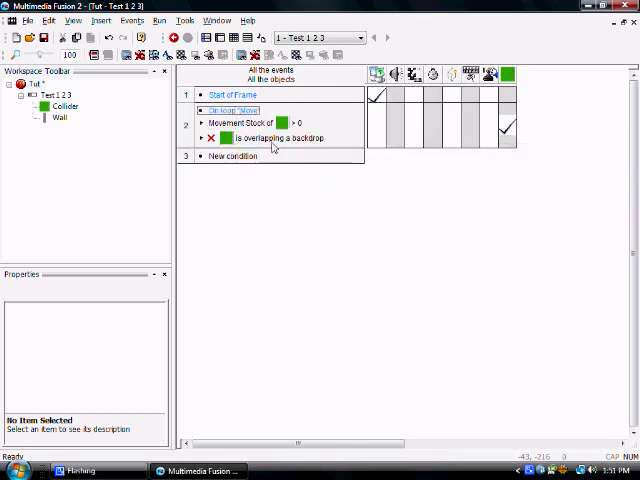
pyautogui.moveTo(310, 131)
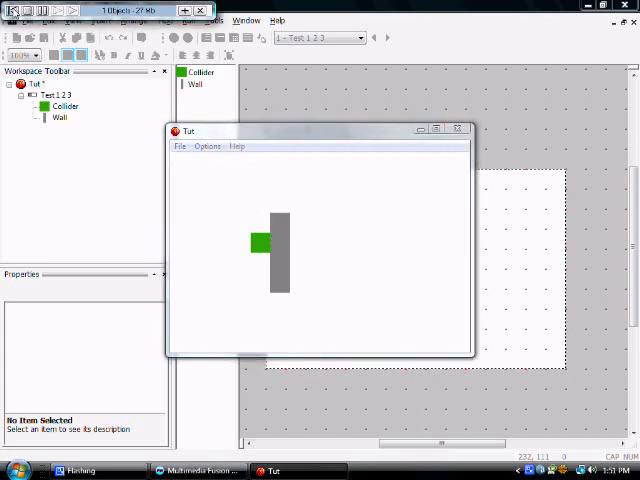
# Quit the running test through its File menu after the Collider reaches the Wall
pyautogui.click(180, 146)
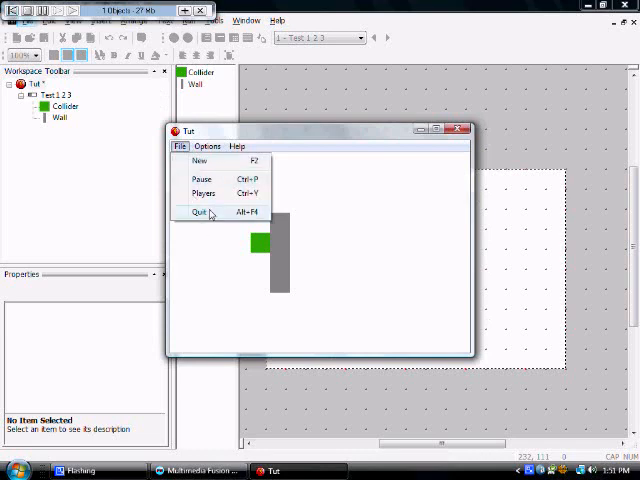
pyautogui.click(198, 211)
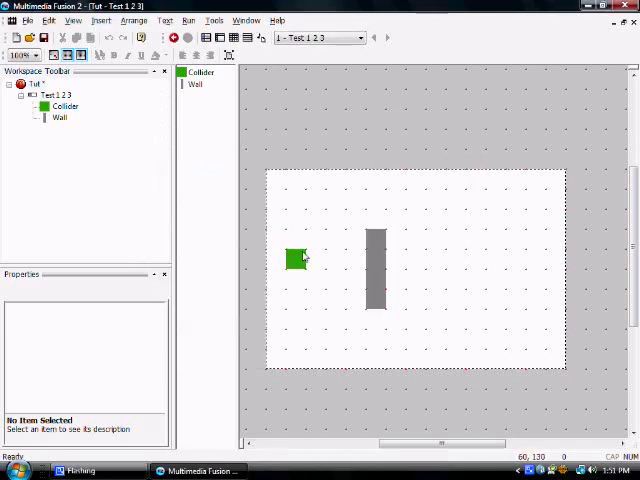
pyautogui.moveTo(320, 263)
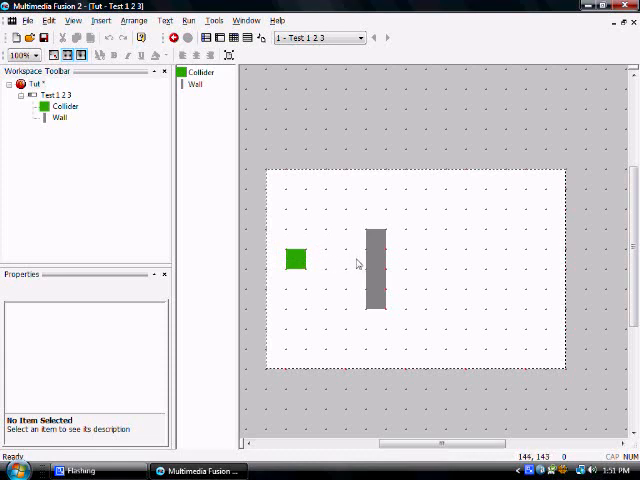
pyautogui.moveTo(296, 260)
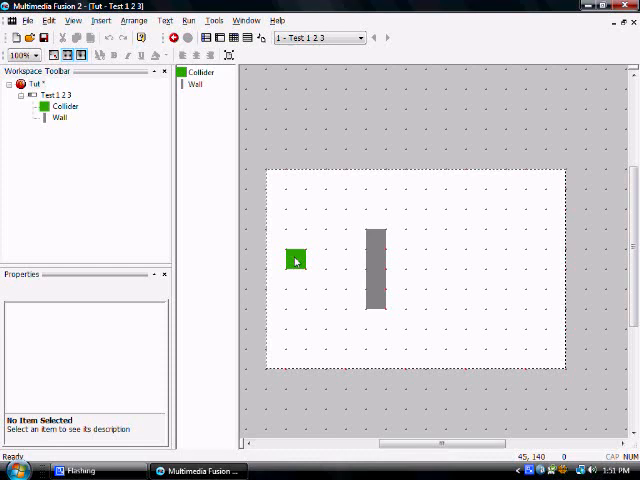
pyautogui.moveTo(362, 264)
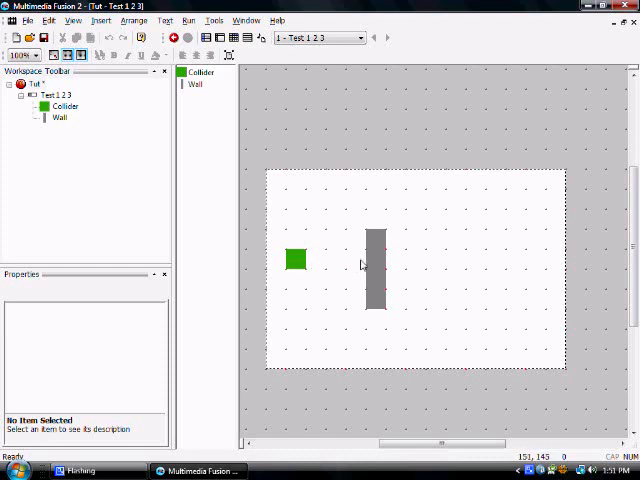
pyautogui.moveTo(303, 293)
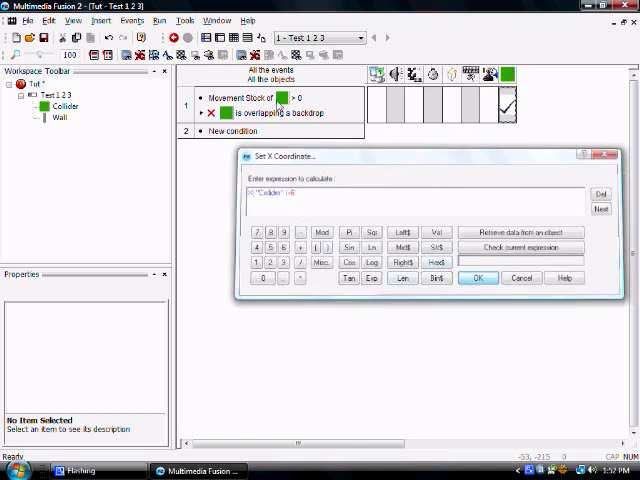
# Confirm the Collider's new Set X Coordinate expression and bring the running test forward
pyautogui.click(479, 278)
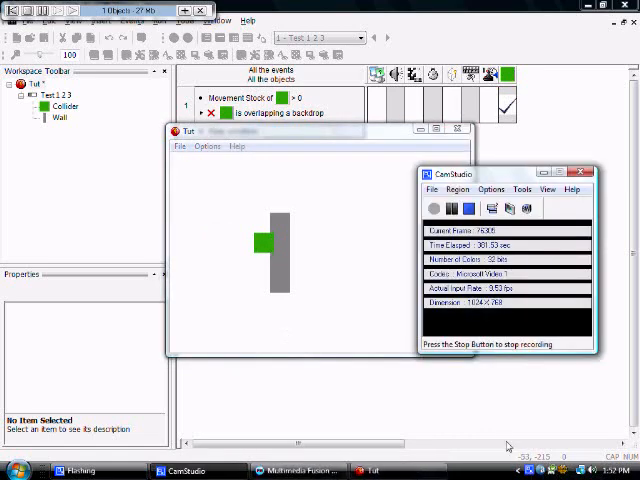
pyautogui.click(582, 172)
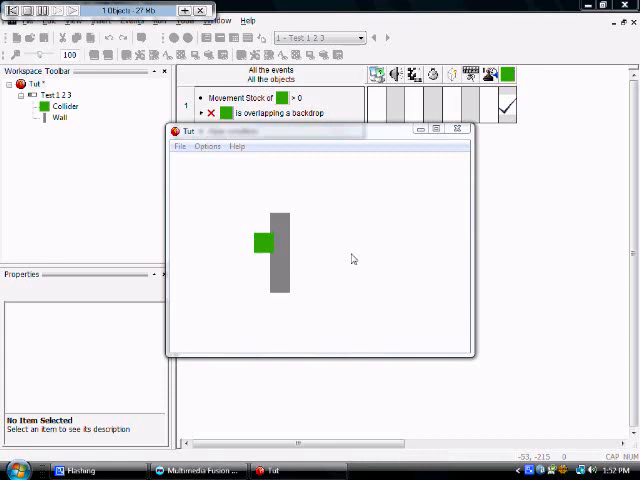
pyautogui.click(180, 146)
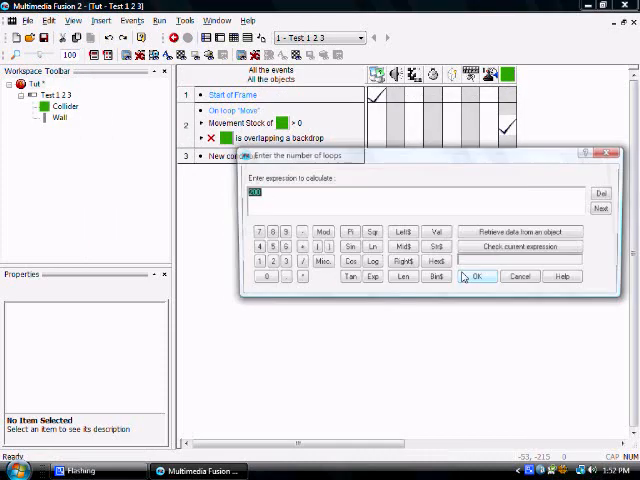
# Confirm the loop count, delete Sub 1 from Movement Stock, and set the Collider's X step to +8
pyautogui.click(476, 276)
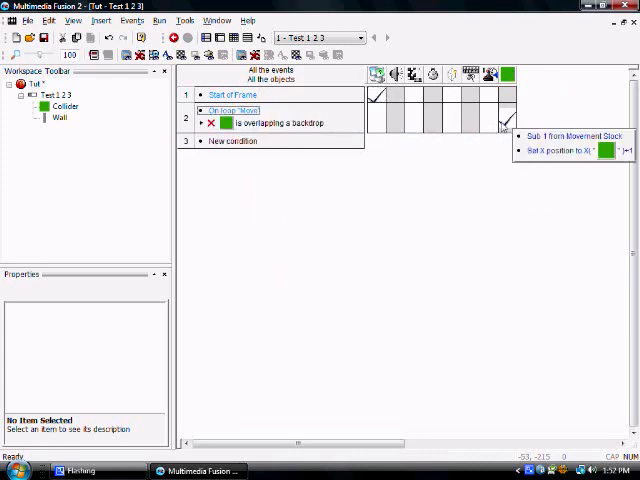
pyautogui.rightClick(505, 122)
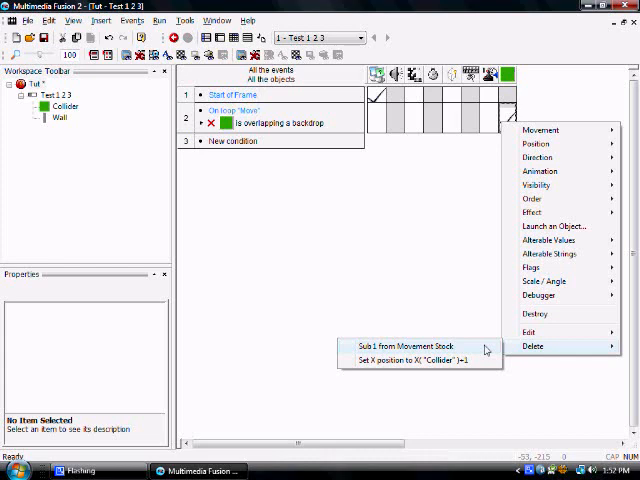
pyautogui.click(415, 360)
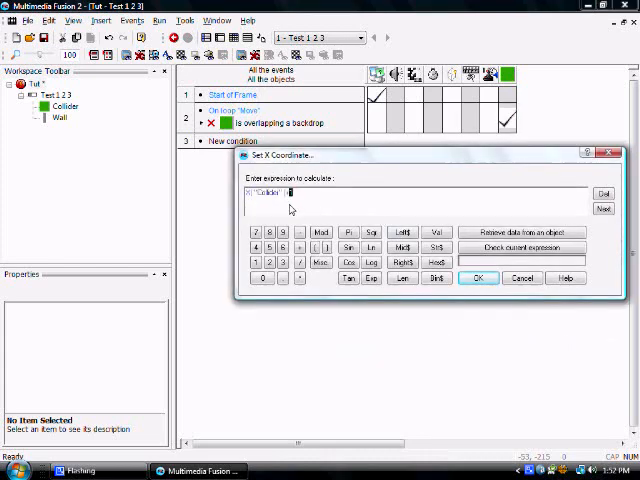
pyautogui.click(478, 278)
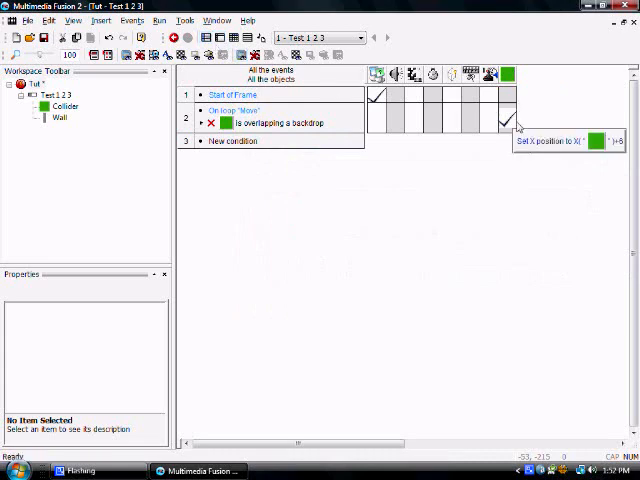
pyautogui.click(512, 122)
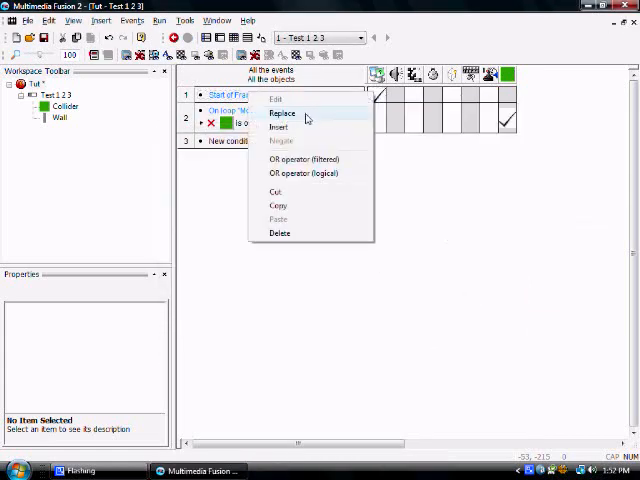
# Replace event 1's Start of Frame with Always and add an On loop 'Move' backdrop-overlap event
pyautogui.click(164, 27)
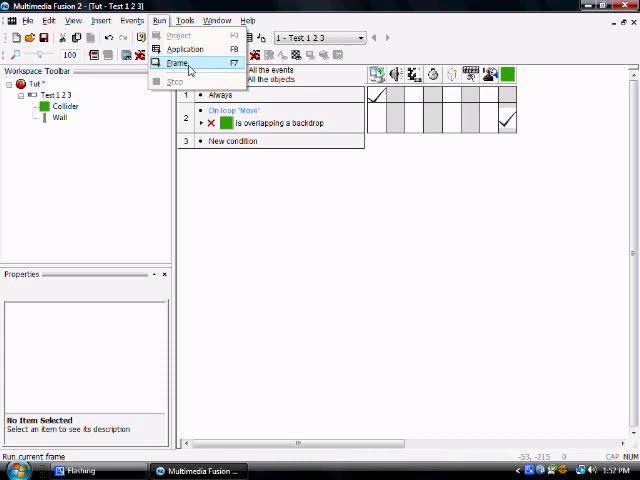
pyautogui.click(189, 64)
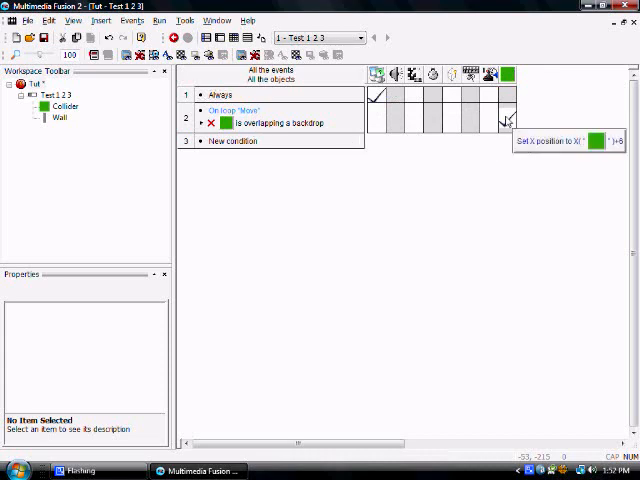
pyautogui.click(507, 121)
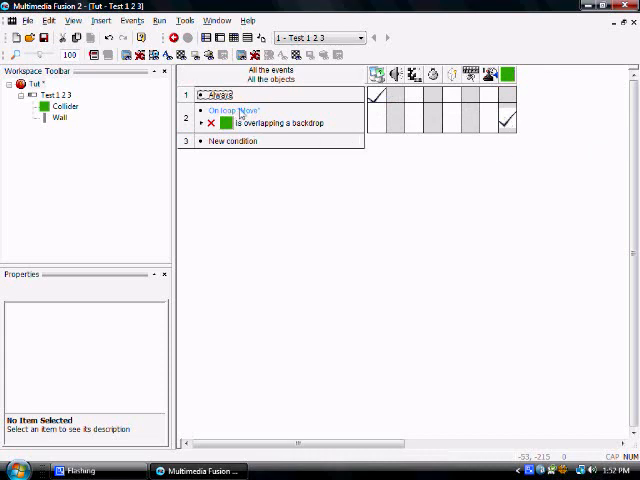
pyautogui.rightClick(275, 153)
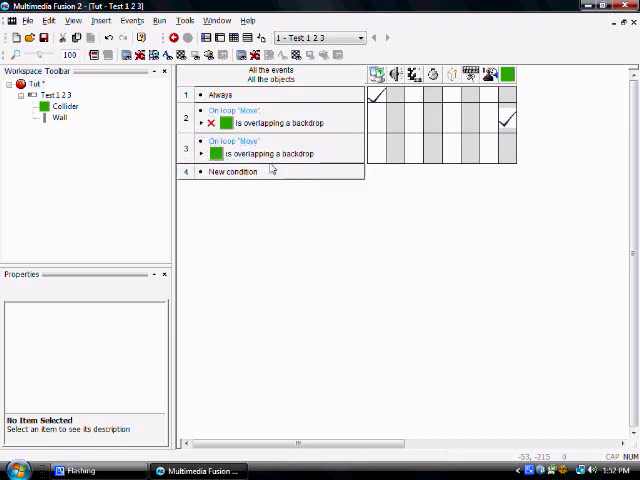
pyautogui.moveTo(505, 122)
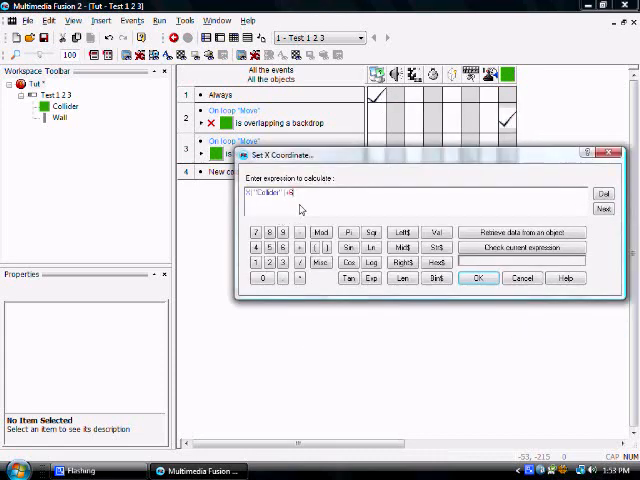
pyautogui.click(479, 278)
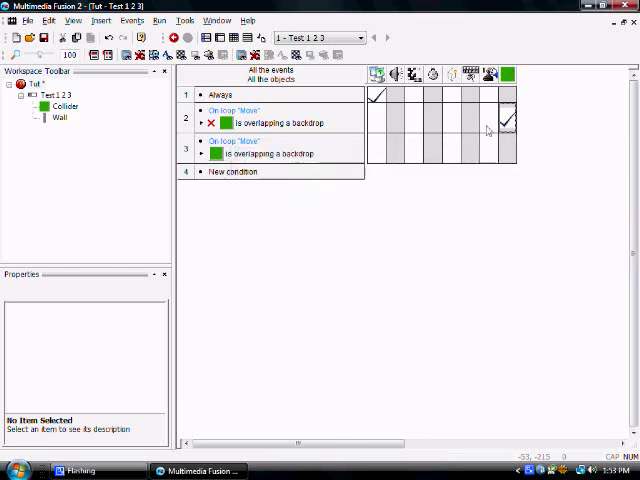
pyautogui.moveTo(373, 96)
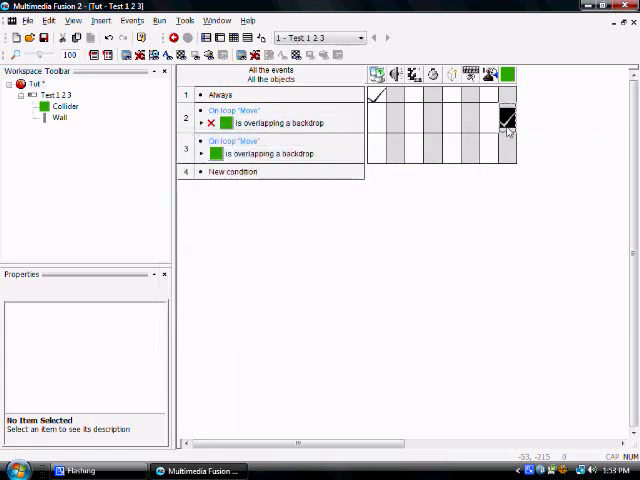
# Make event 3 nudge the Collider back with X("Collider")-1, then test-run and close the preview
pyautogui.click(502, 122)
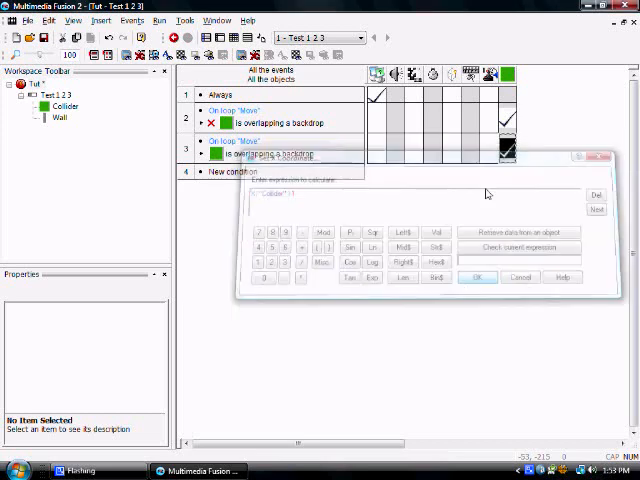
pyautogui.click(478, 277)
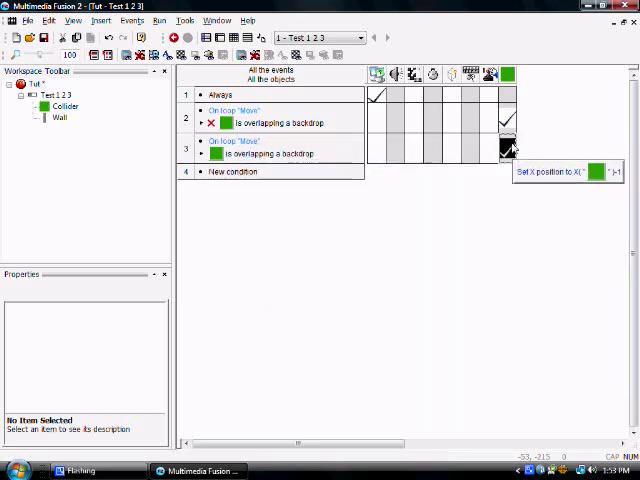
pyautogui.click(165, 20)
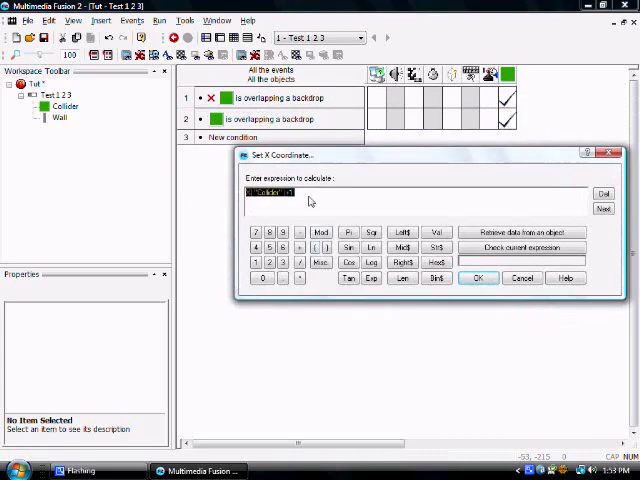
pyautogui.click(478, 278)
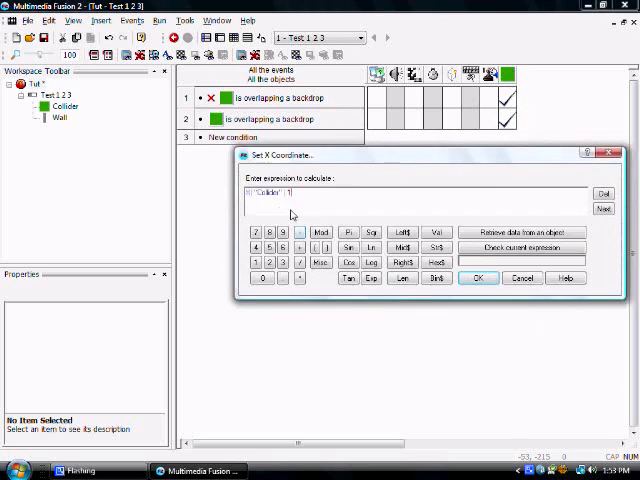
pyautogui.click(478, 278)
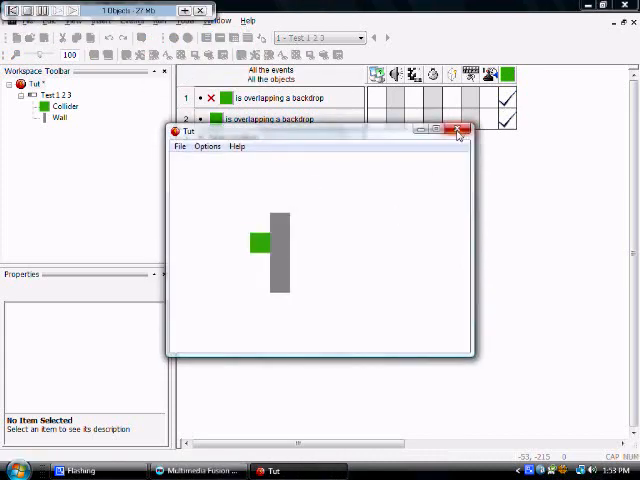
pyautogui.click(458, 131)
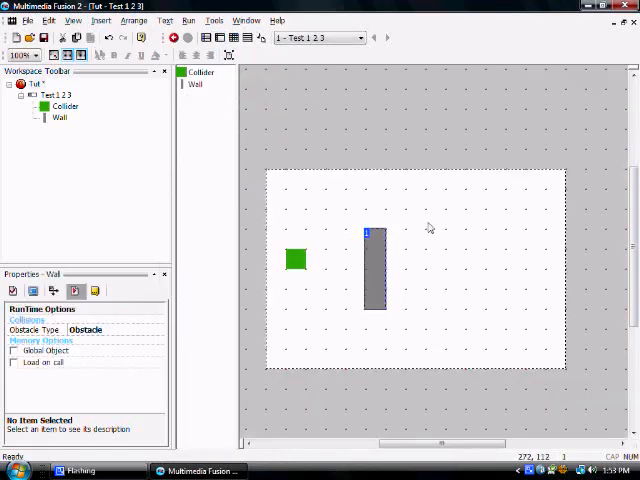
# Run only the current frame, close the preview, and clear every event from the list
pyautogui.click(187, 20)
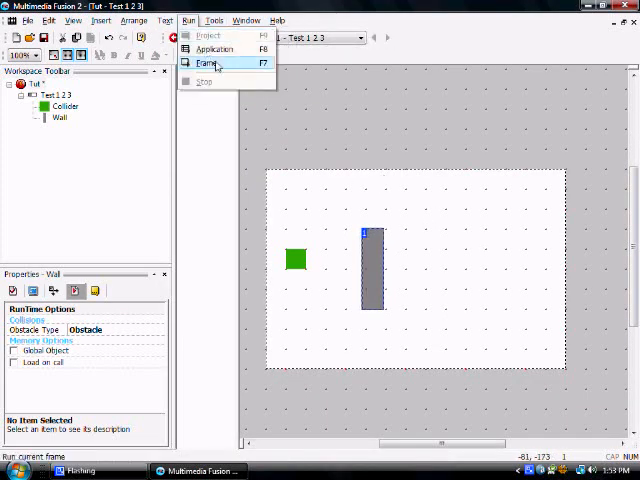
pyautogui.click(205, 62)
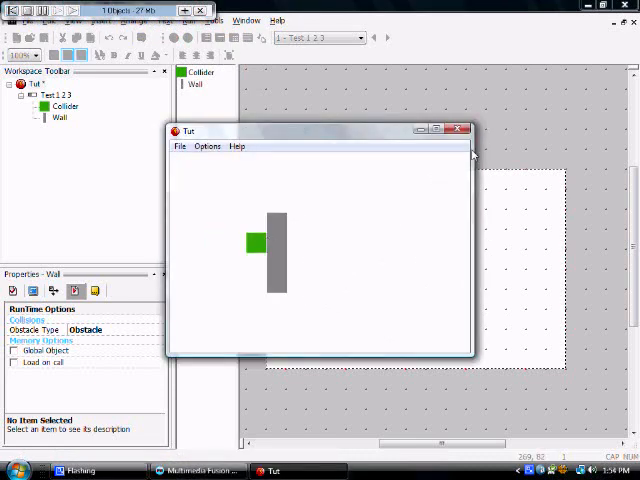
pyautogui.click(460, 130)
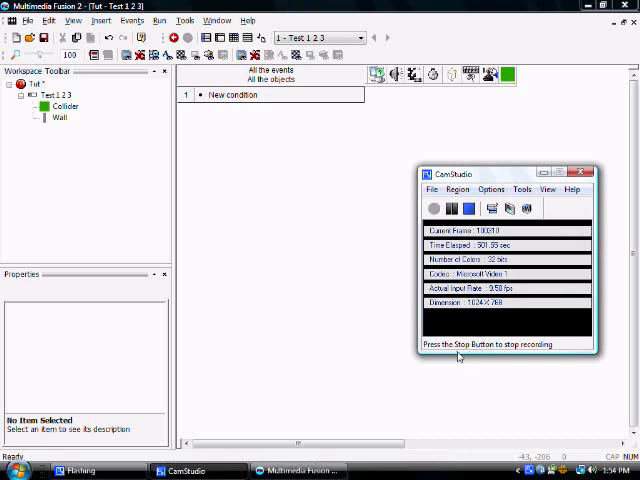
pyautogui.click(588, 171)
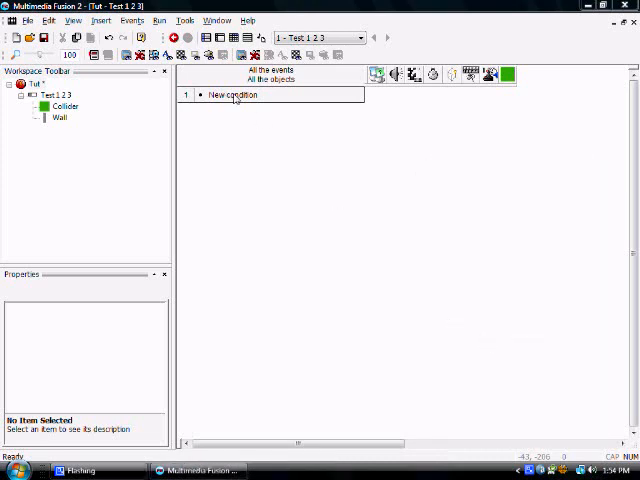
pyautogui.moveTo(264, 114)
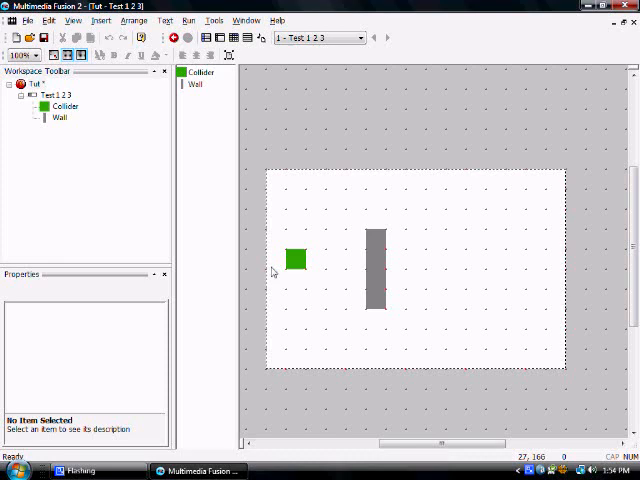
# Build an On loop 'Move' event requiring Movement Stock above 0 and no backdrop overlap
pyautogui.click(376, 270)
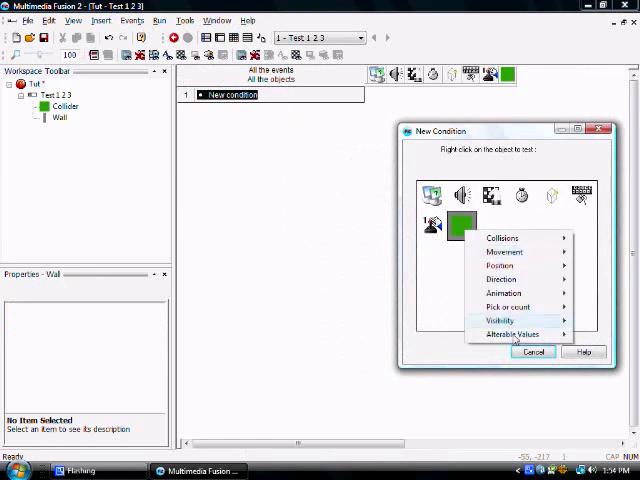
pyautogui.click(512, 334)
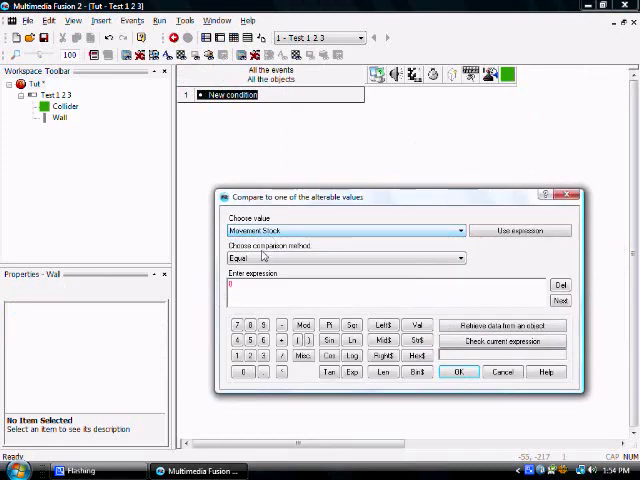
pyautogui.click(474, 372)
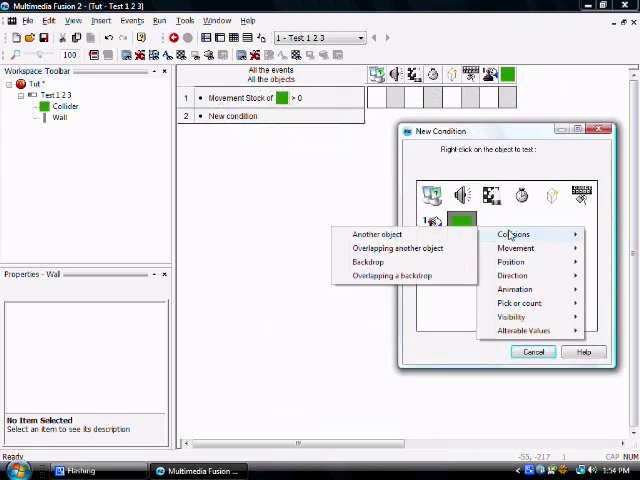
pyautogui.click(388, 275)
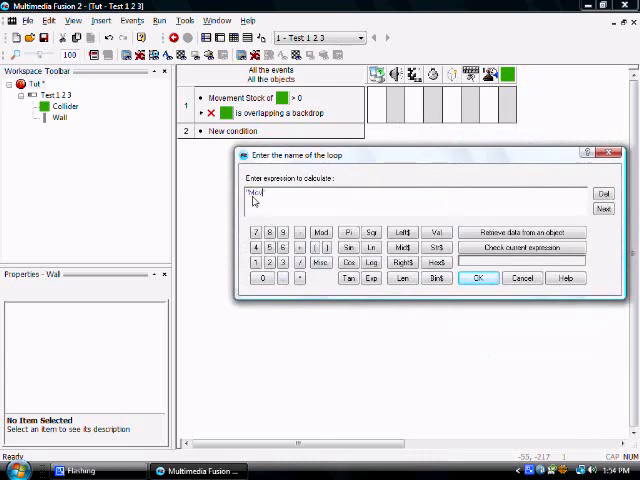
pyautogui.click(479, 278)
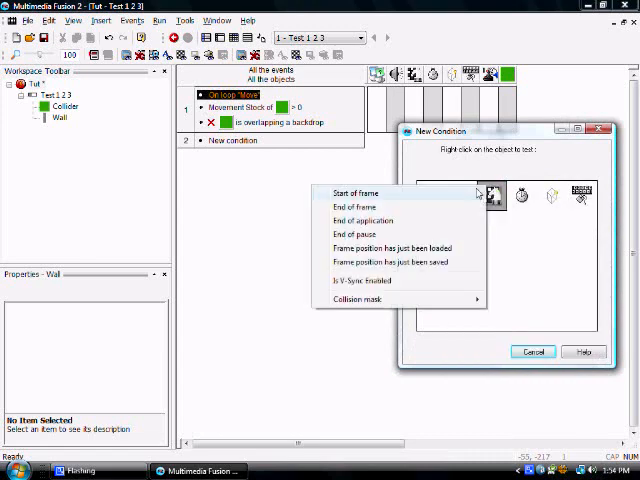
# Add a Start of Frame event that starts the 'Move' fast loop with its loop count
pyautogui.click(355, 193)
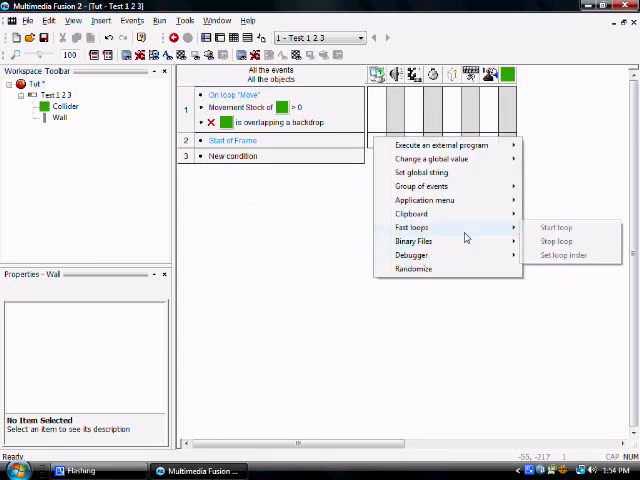
pyautogui.click(556, 227)
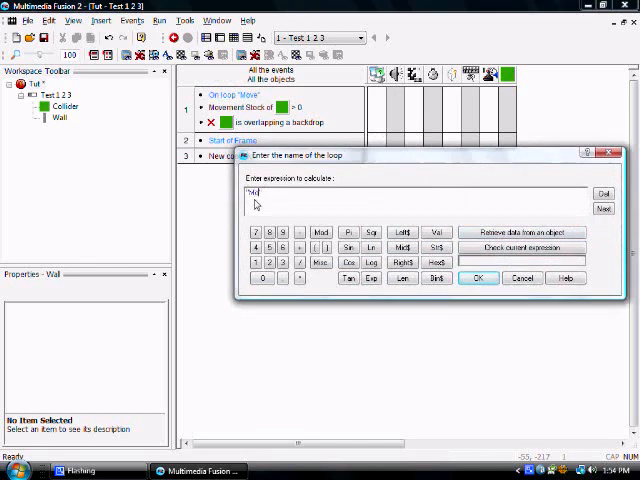
pyautogui.click(478, 278)
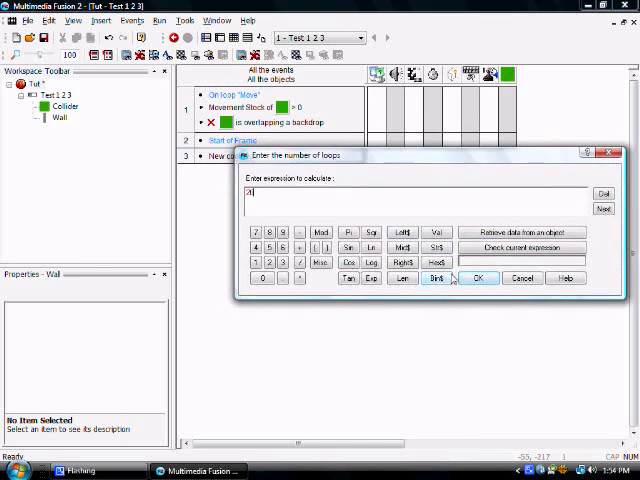
pyautogui.click(479, 278)
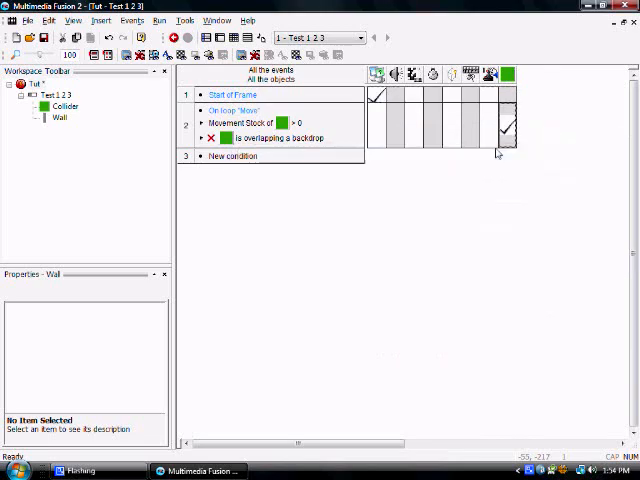
# Add a Collider Alterable Values action to the loop event, then run the application and close it
pyautogui.rightClick(505, 130)
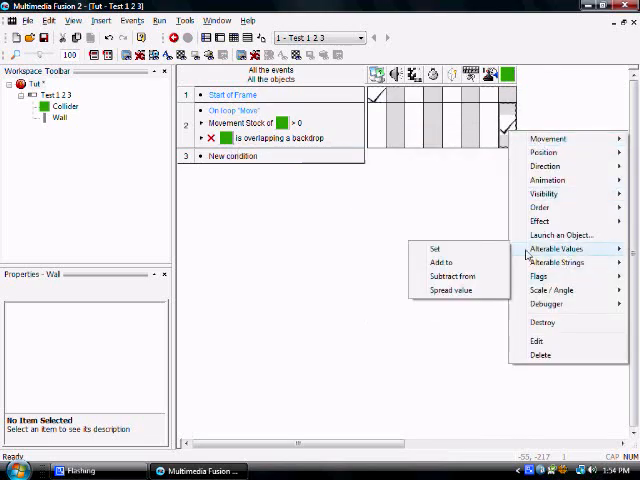
pyautogui.click(435, 248)
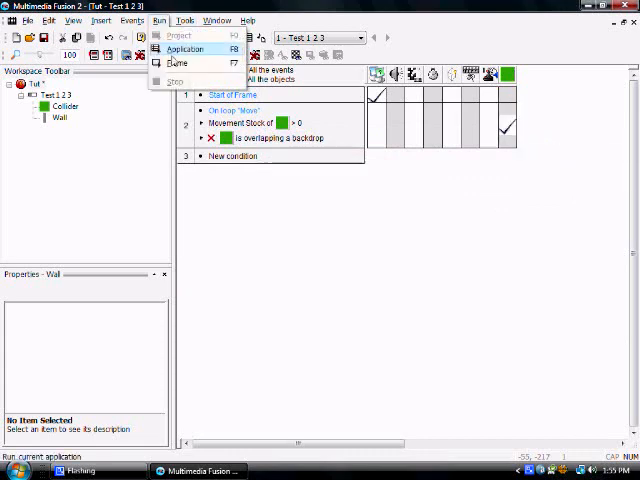
pyautogui.click(196, 47)
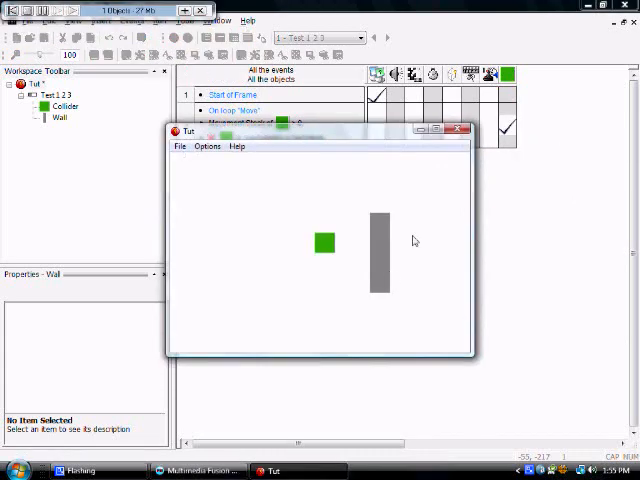
pyautogui.click(457, 130)
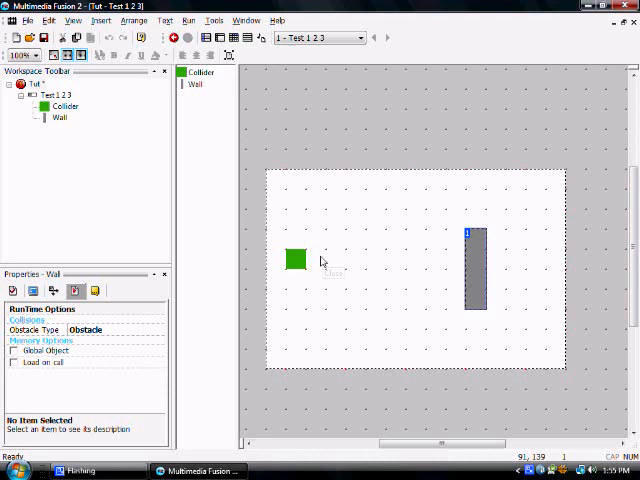
# Deselect the repositioned Wall backdrop in the frame layout
pyautogui.click(357, 281)
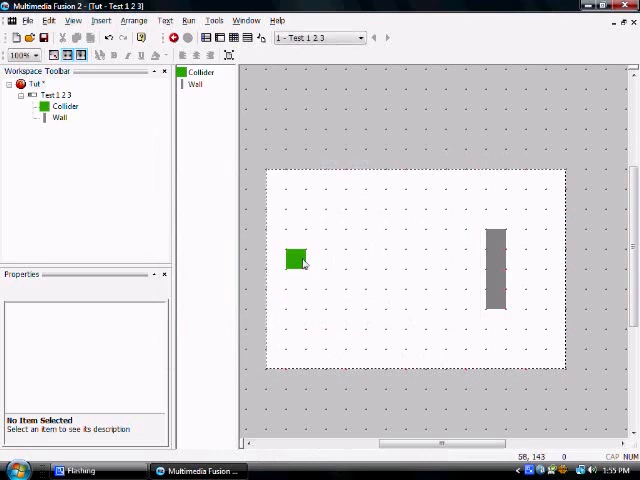
pyautogui.moveTo(315, 282)
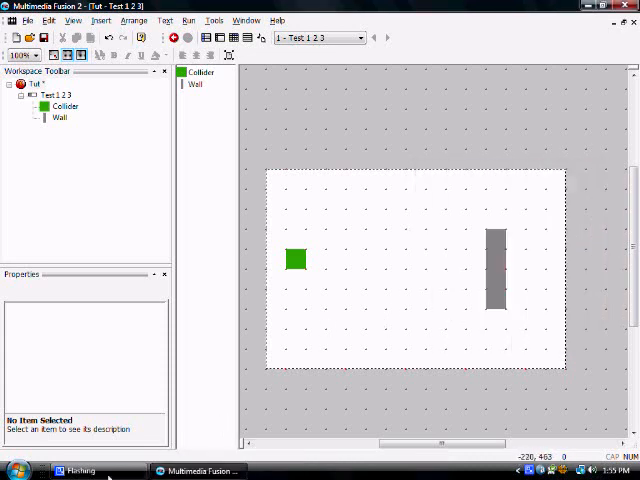
pyautogui.moveTo(287, 325)
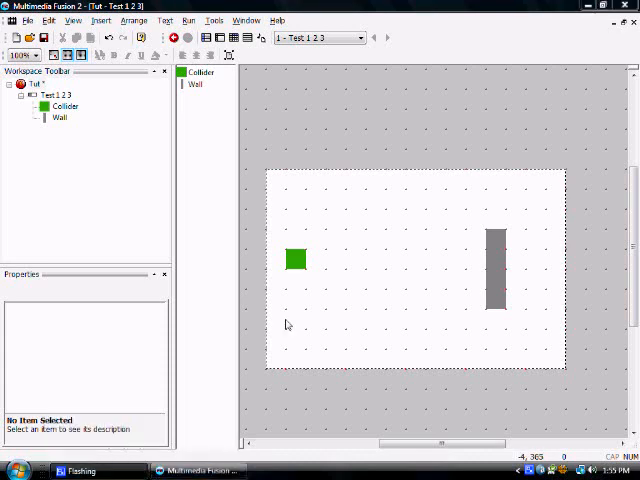
pyautogui.moveTo(296, 237)
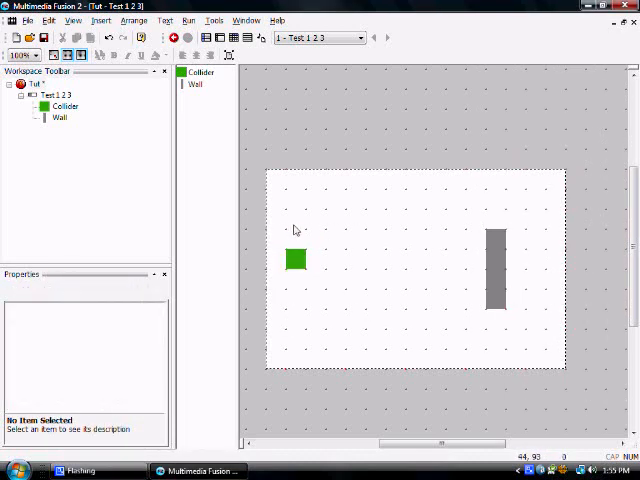
pyautogui.moveTo(288, 234)
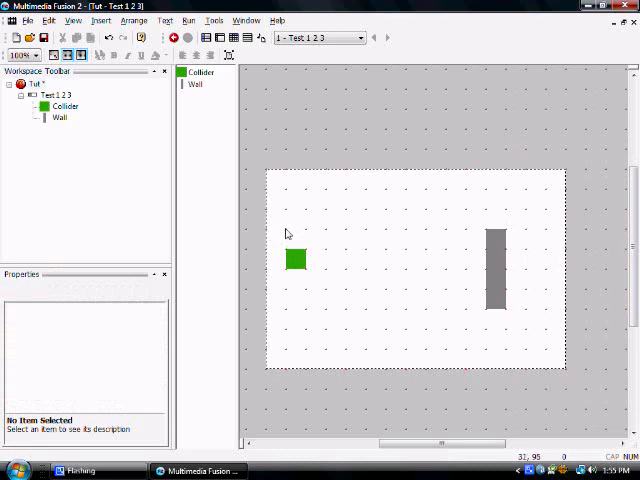
pyautogui.moveTo(47, 52)
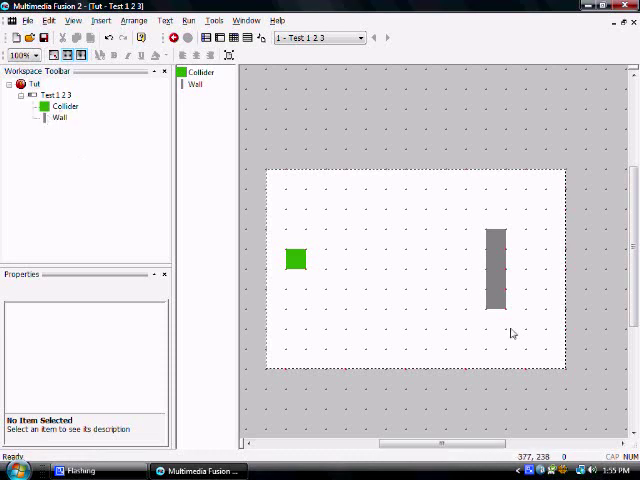
pyautogui.moveTo(327, 267)
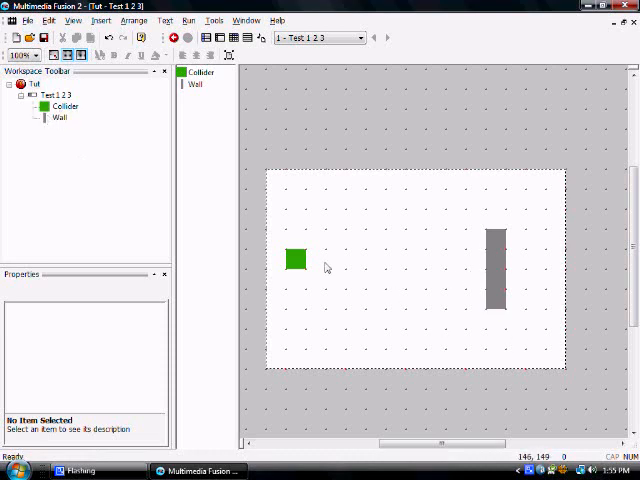